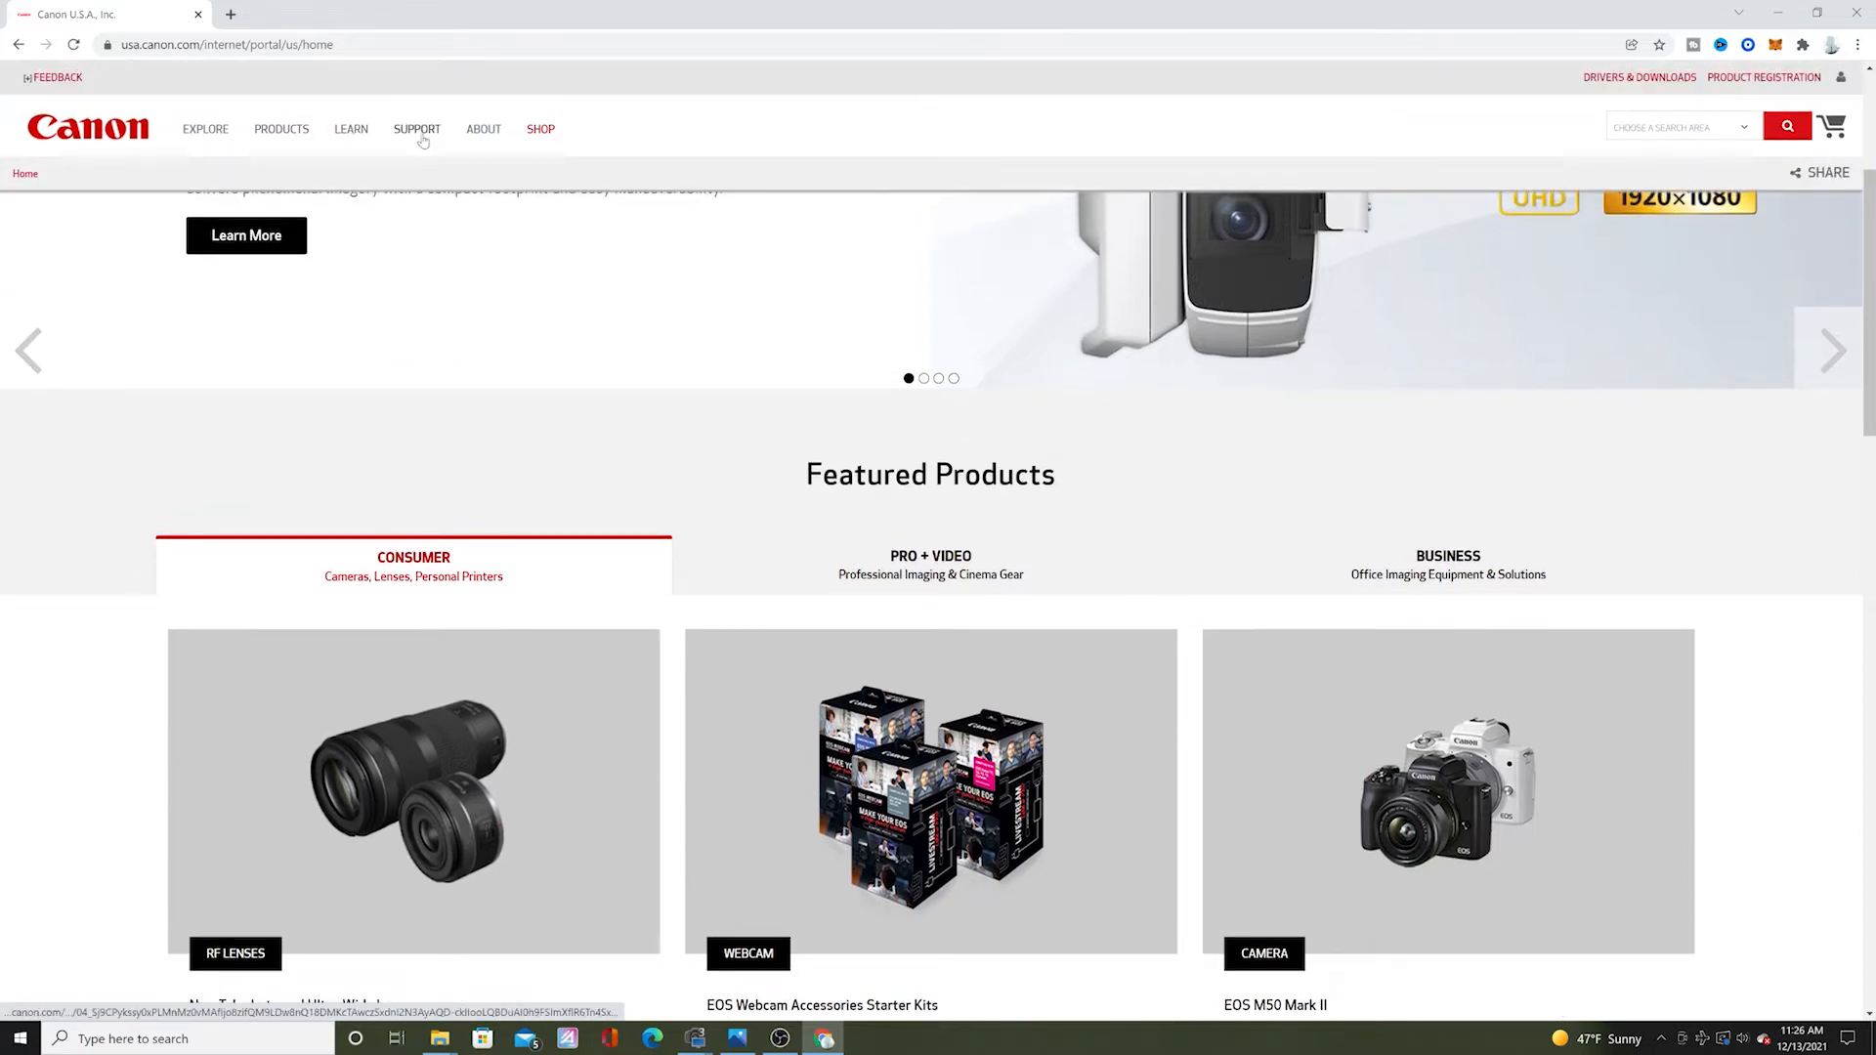
Navigate Software & Drivers to Cameras > EOS & Rebel > EOS R series and choose EOS R5
left_click(419, 129)
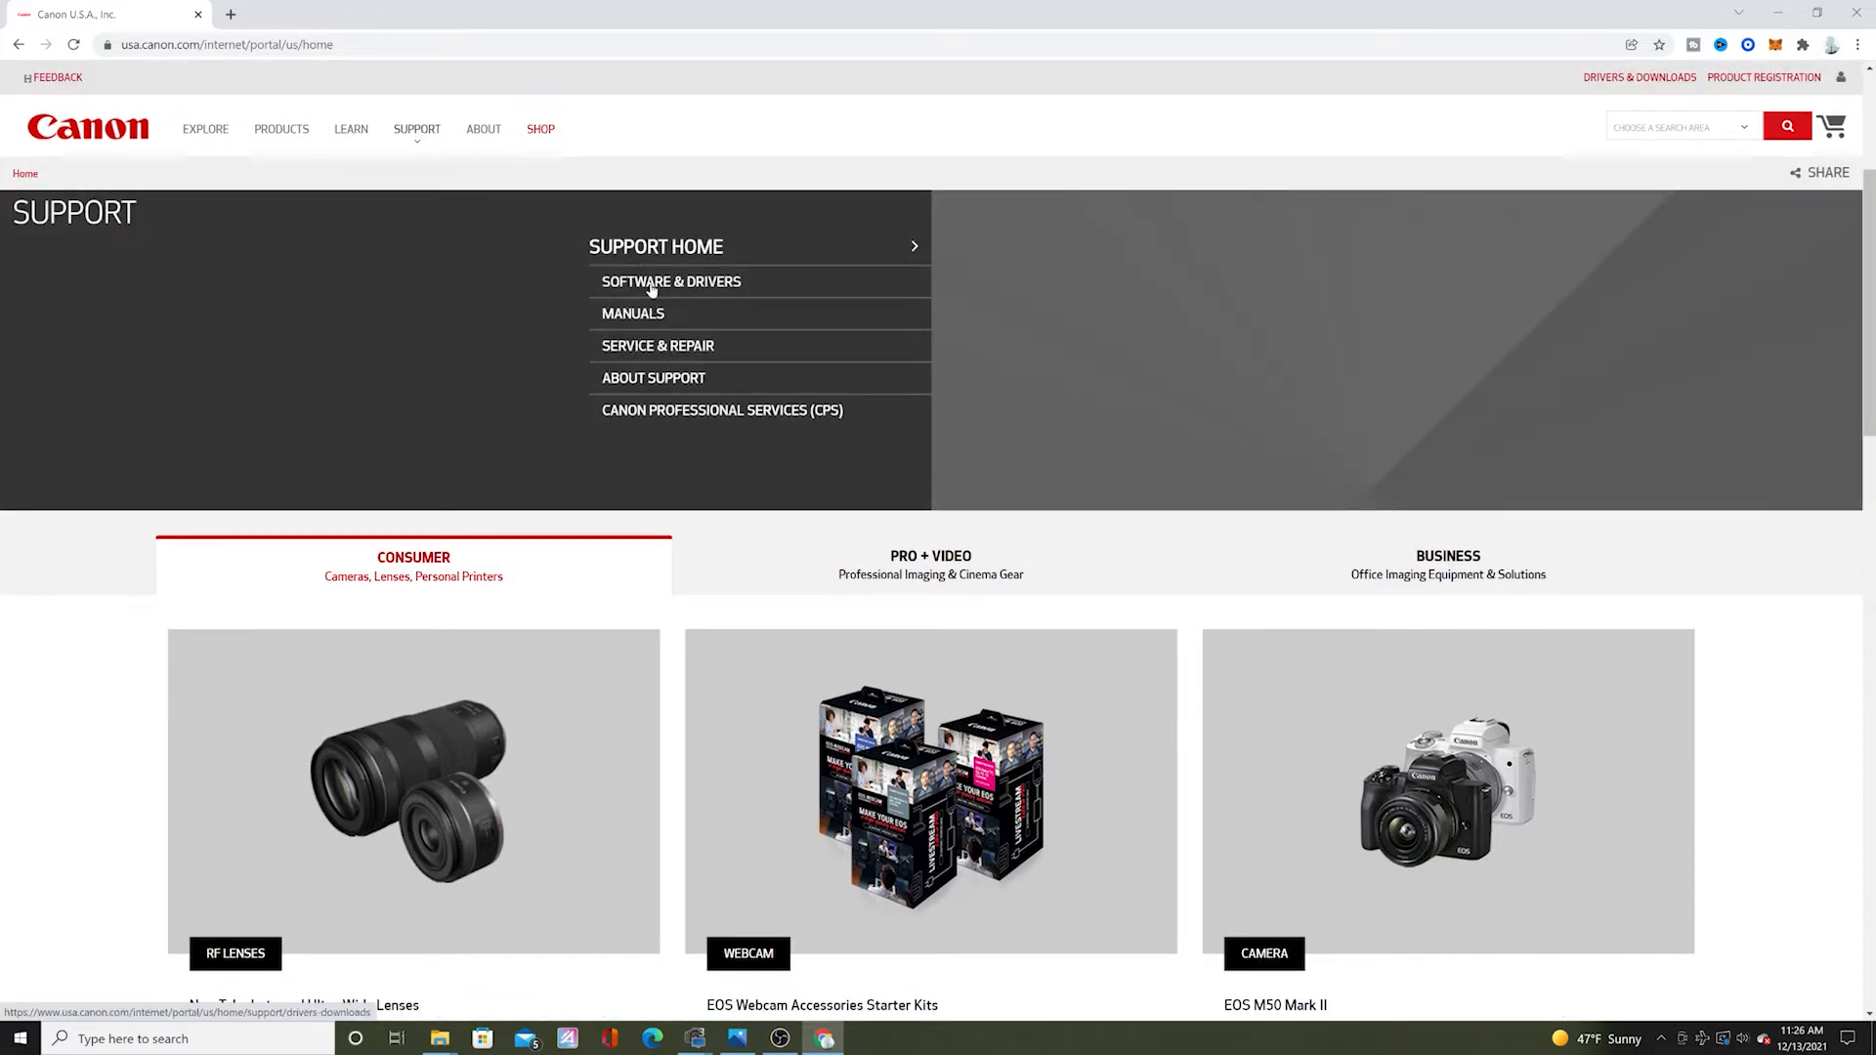
left_click(670, 282)
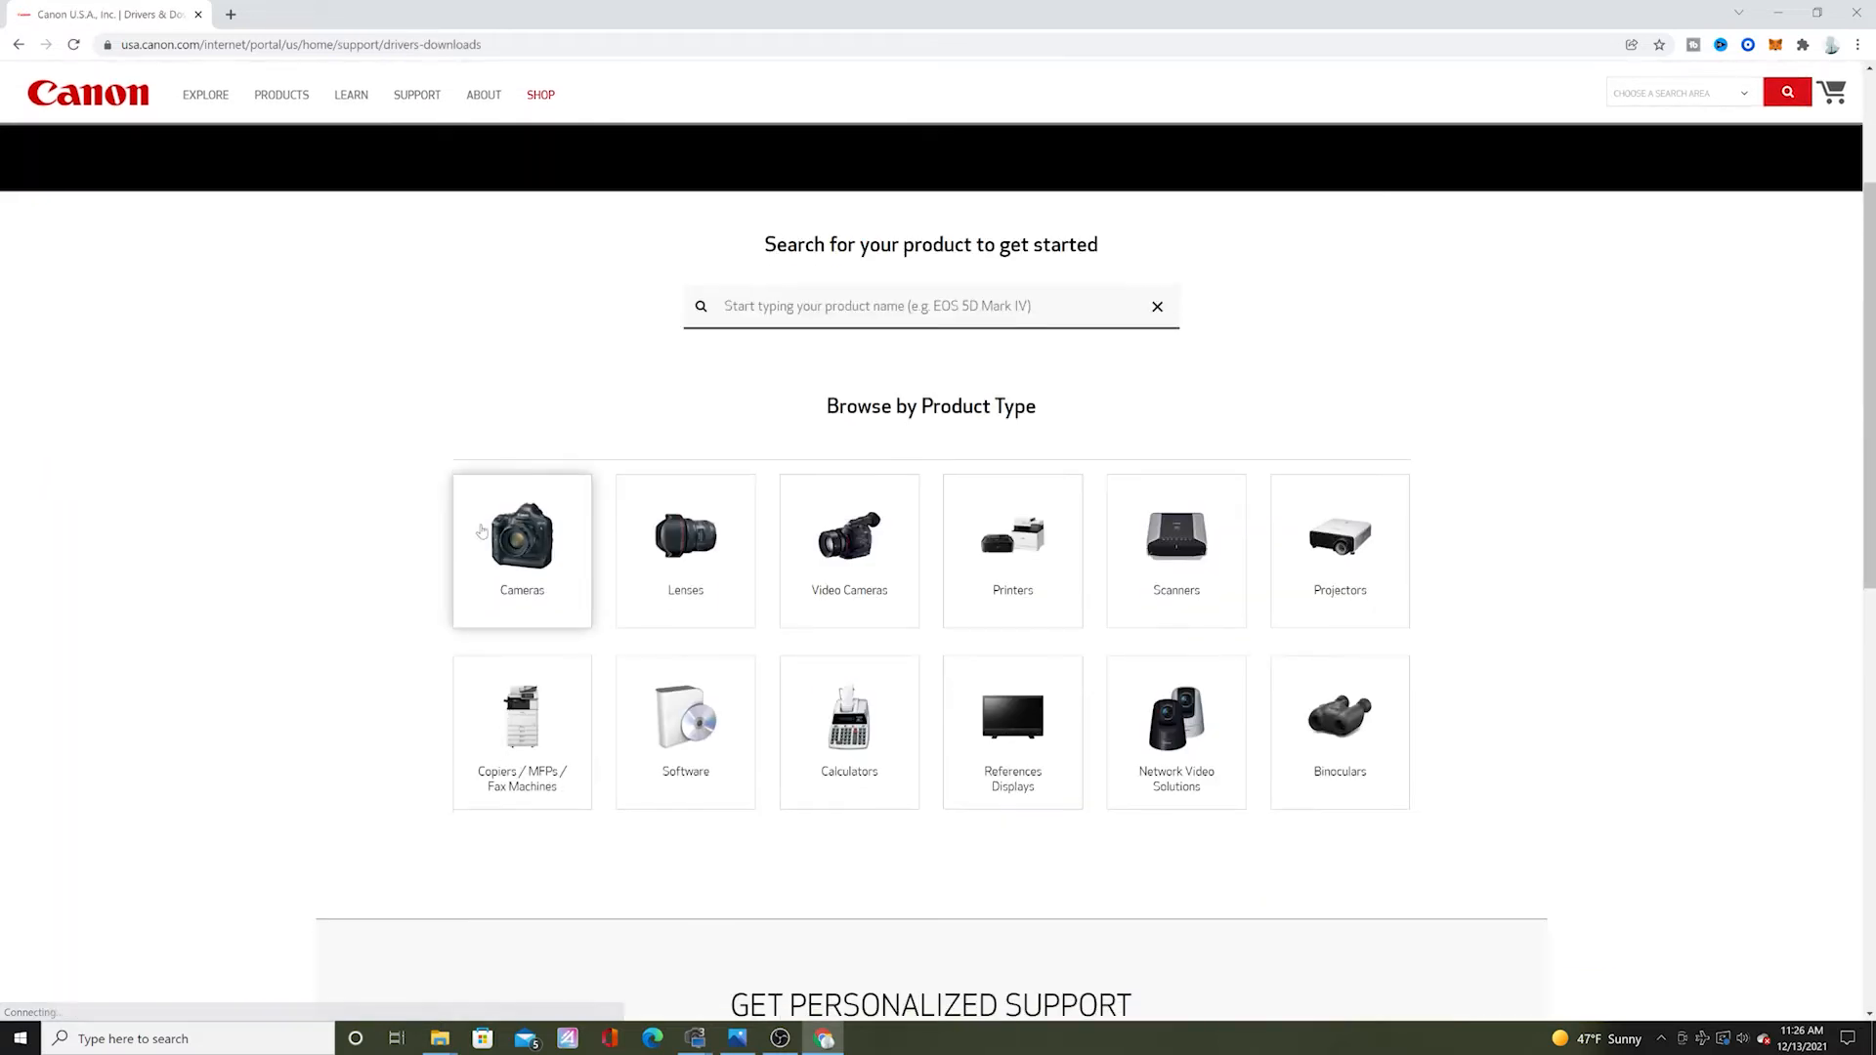
left_click(522, 549)
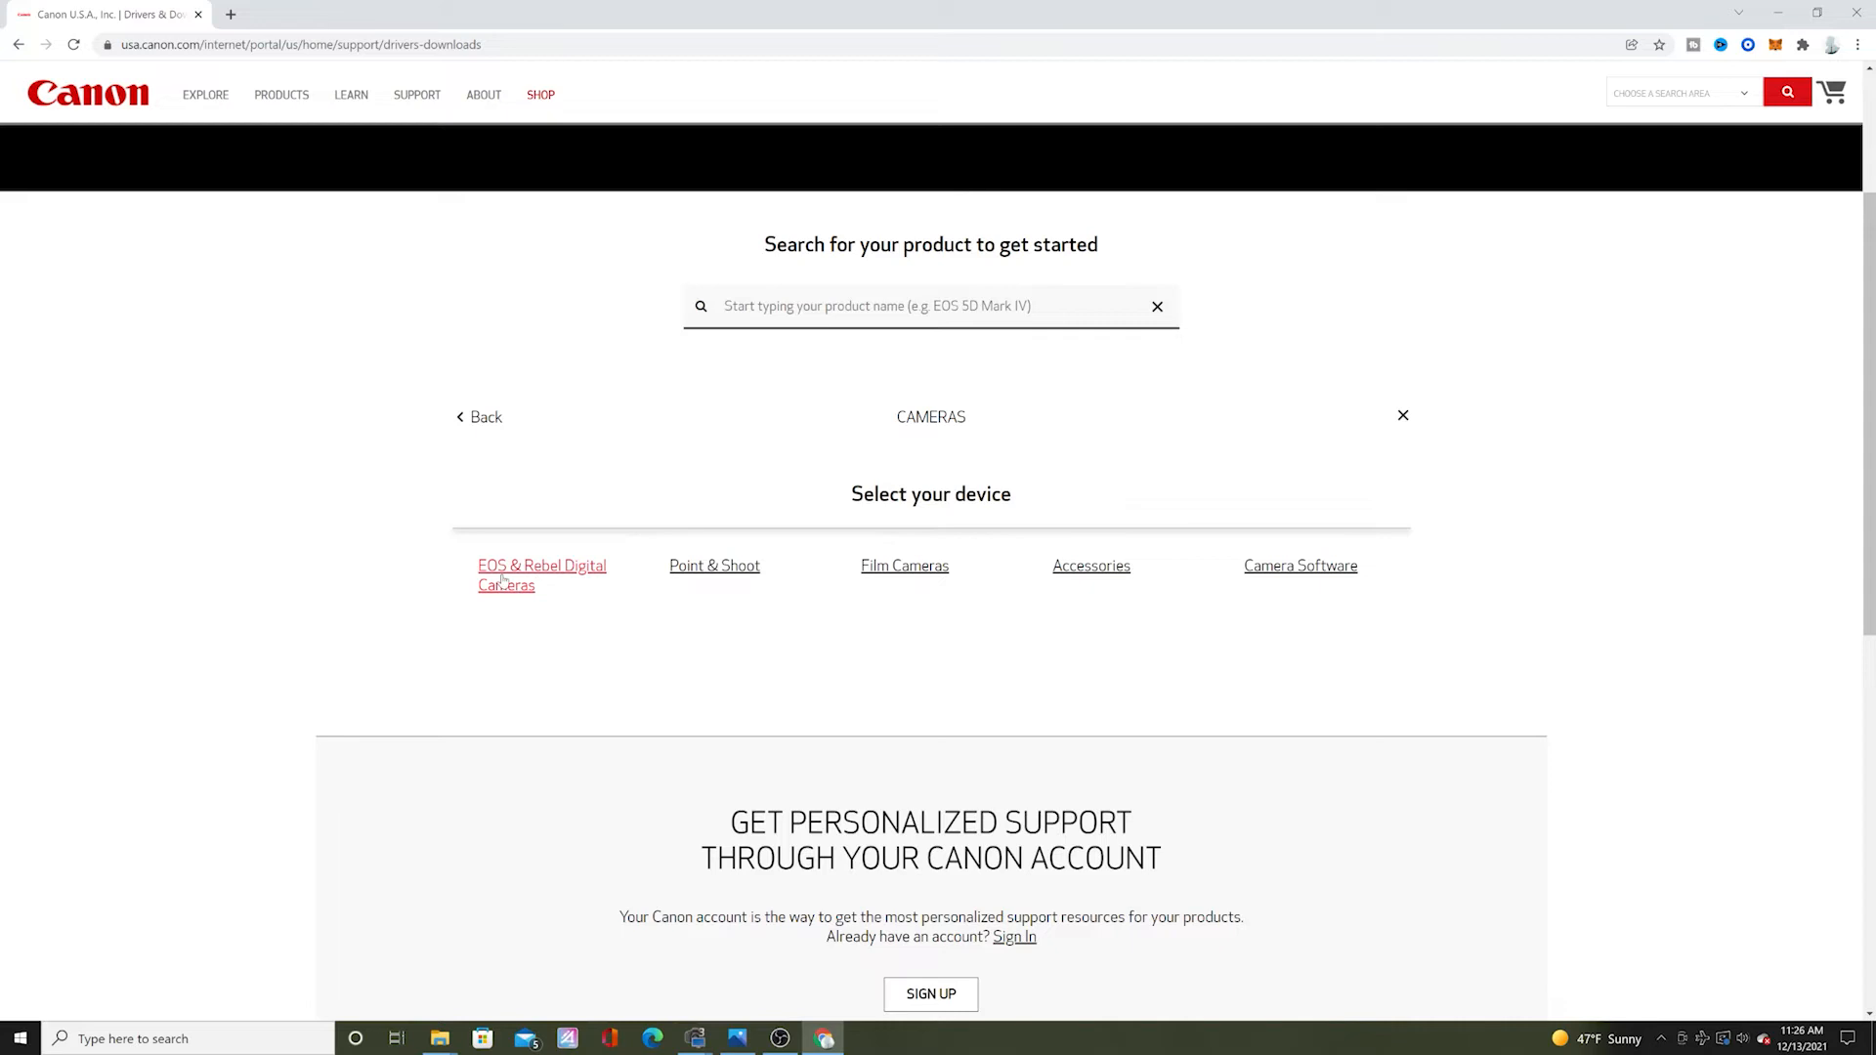
left_click(541, 567)
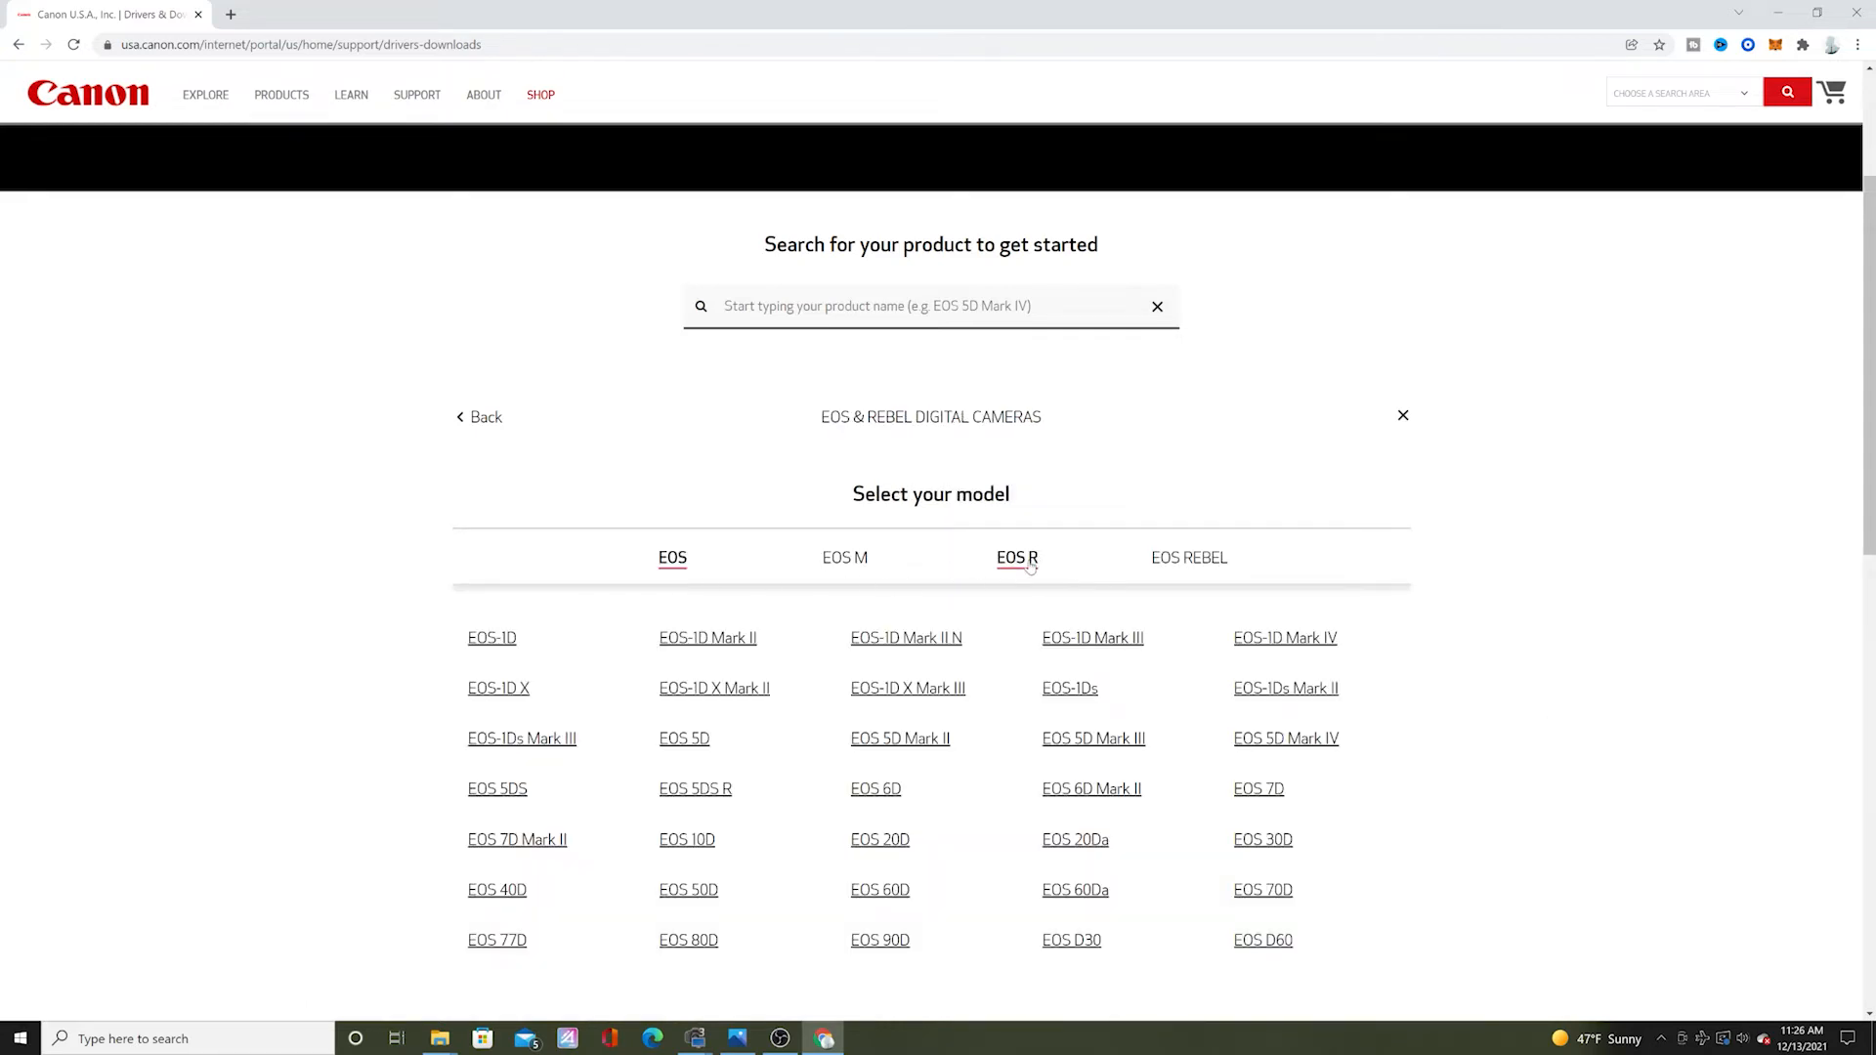
left_click(1016, 557)
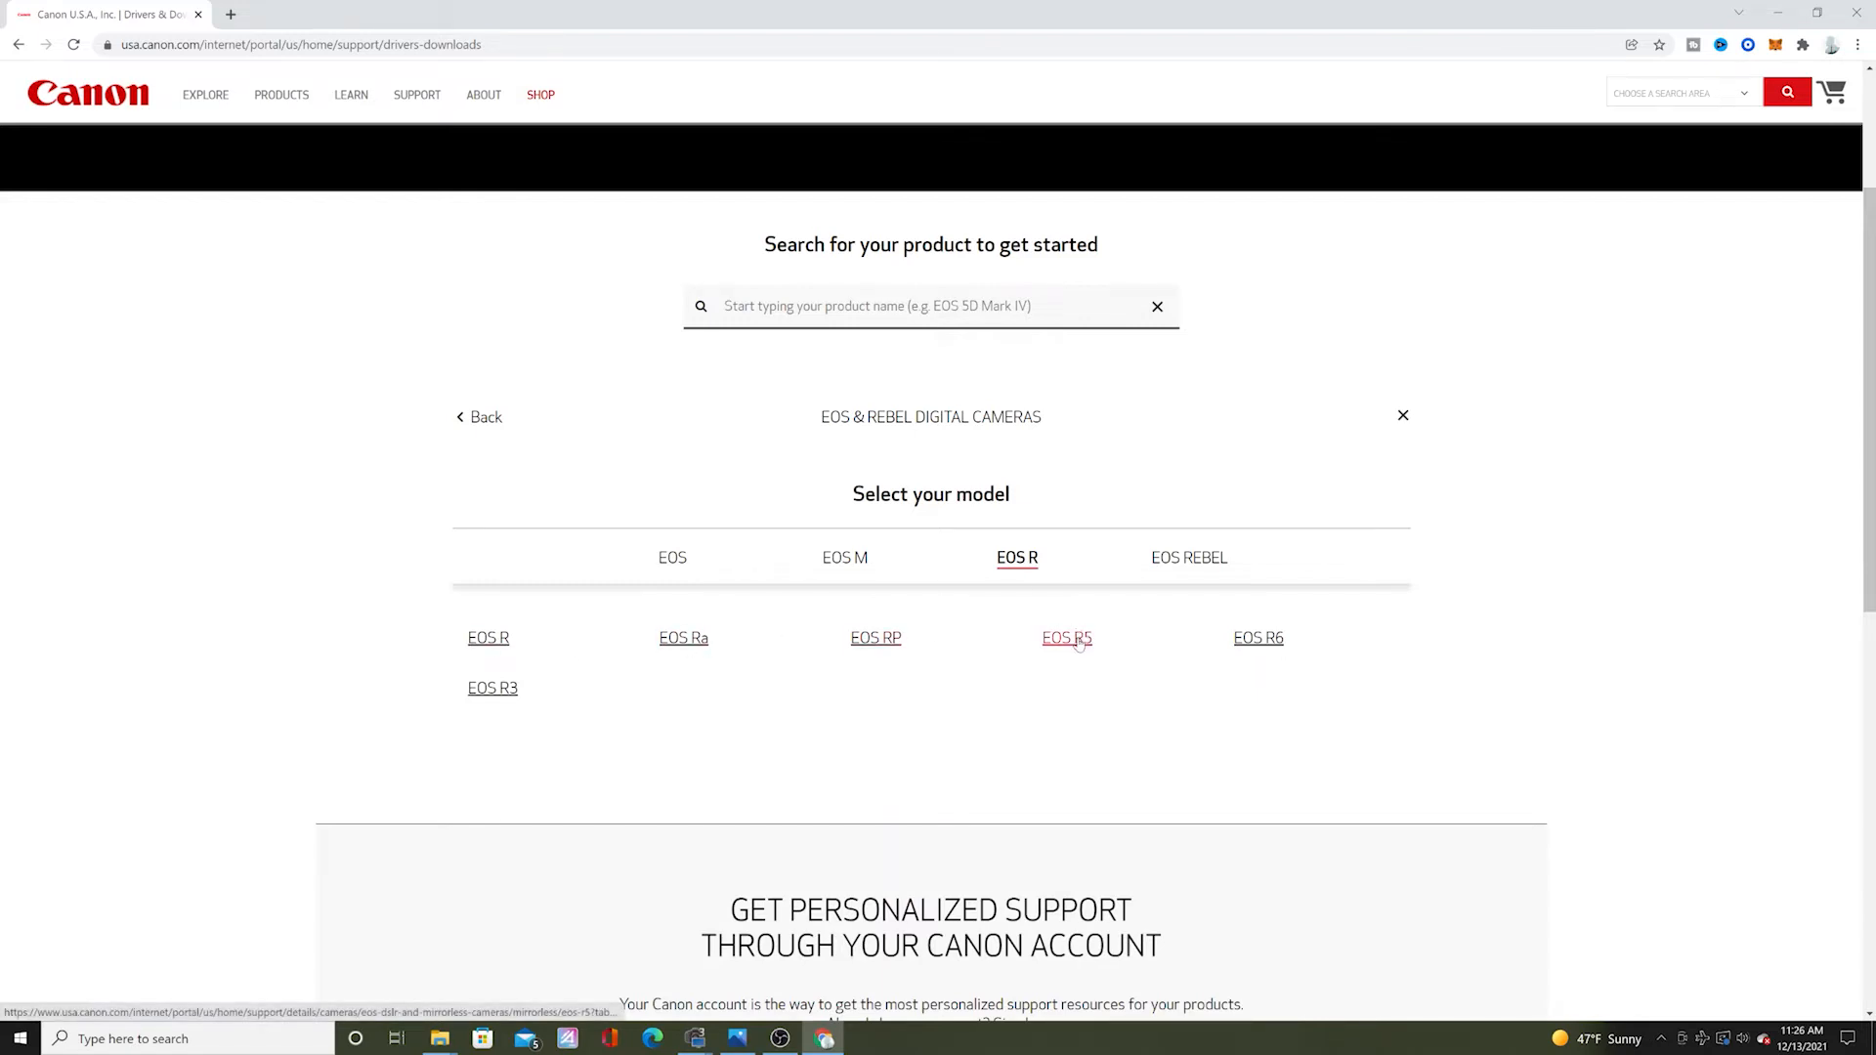
left_click(1067, 637)
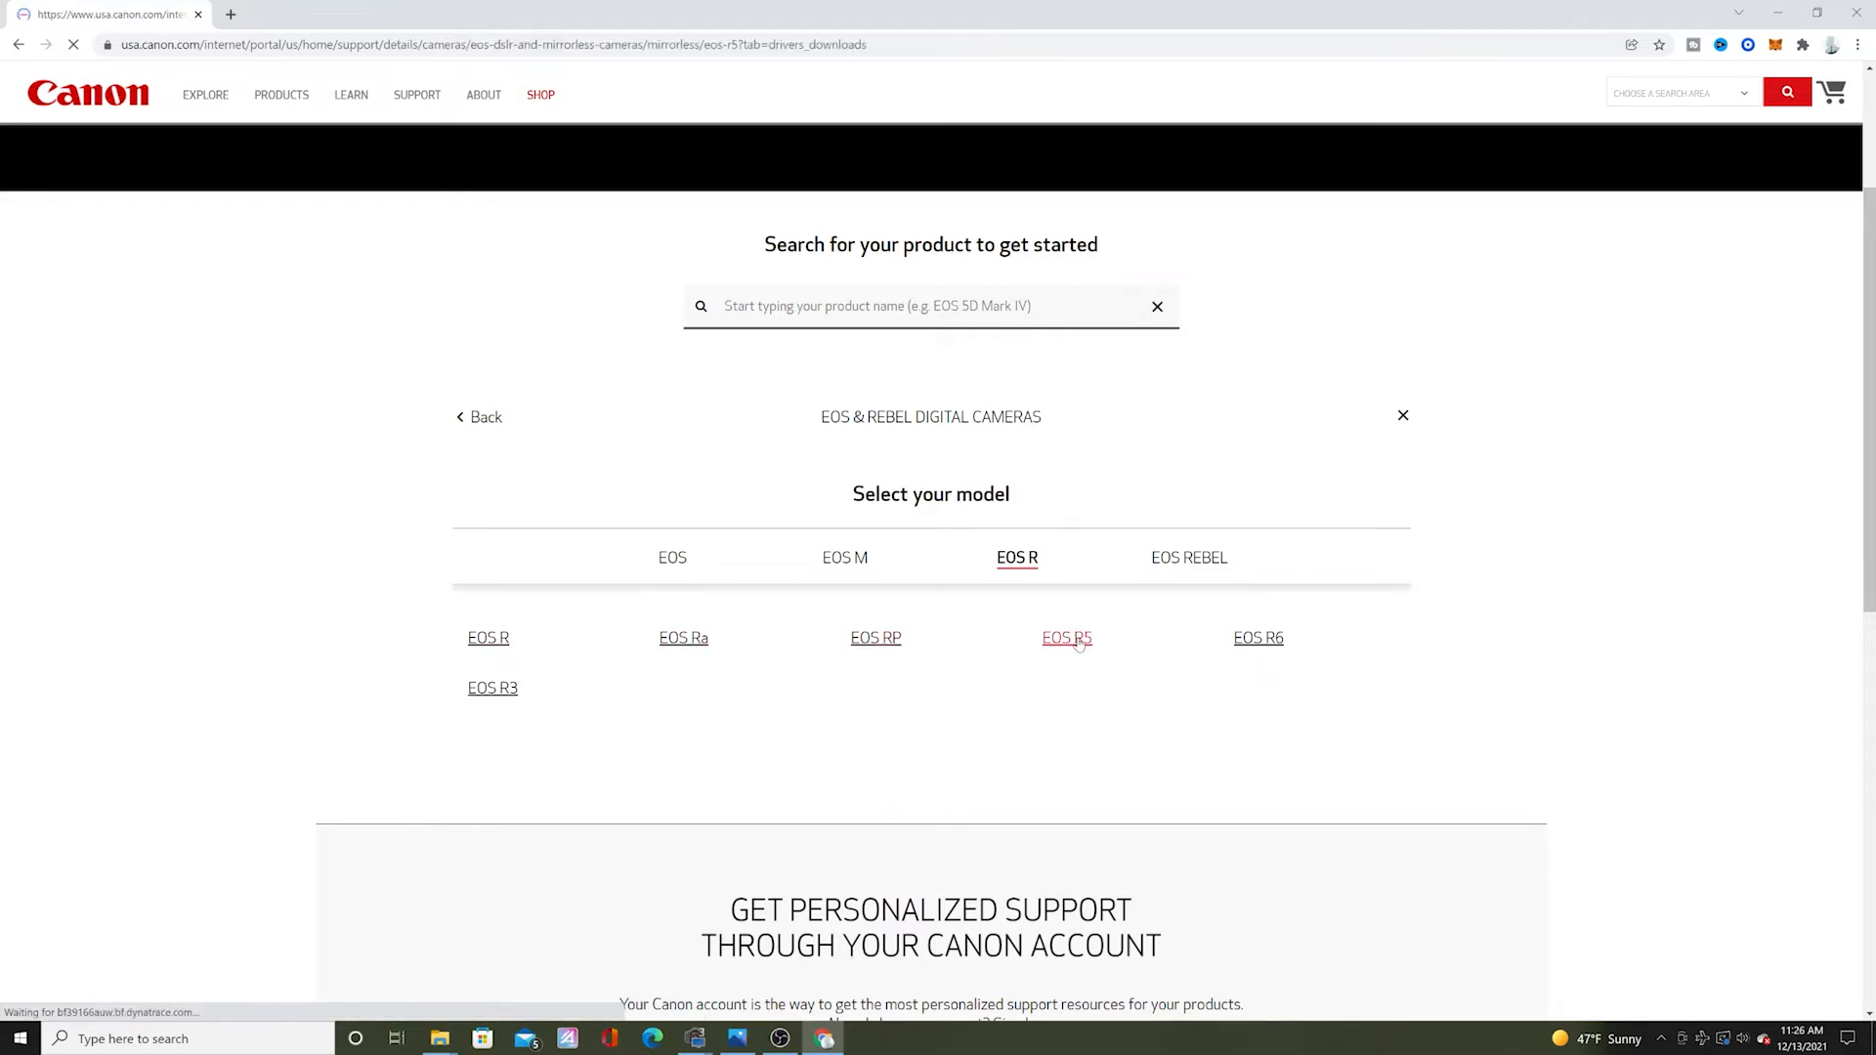
Select Firmware 1.5.0 for Windows, accept the disclaimer, and download the zip
left_click(1066, 637)
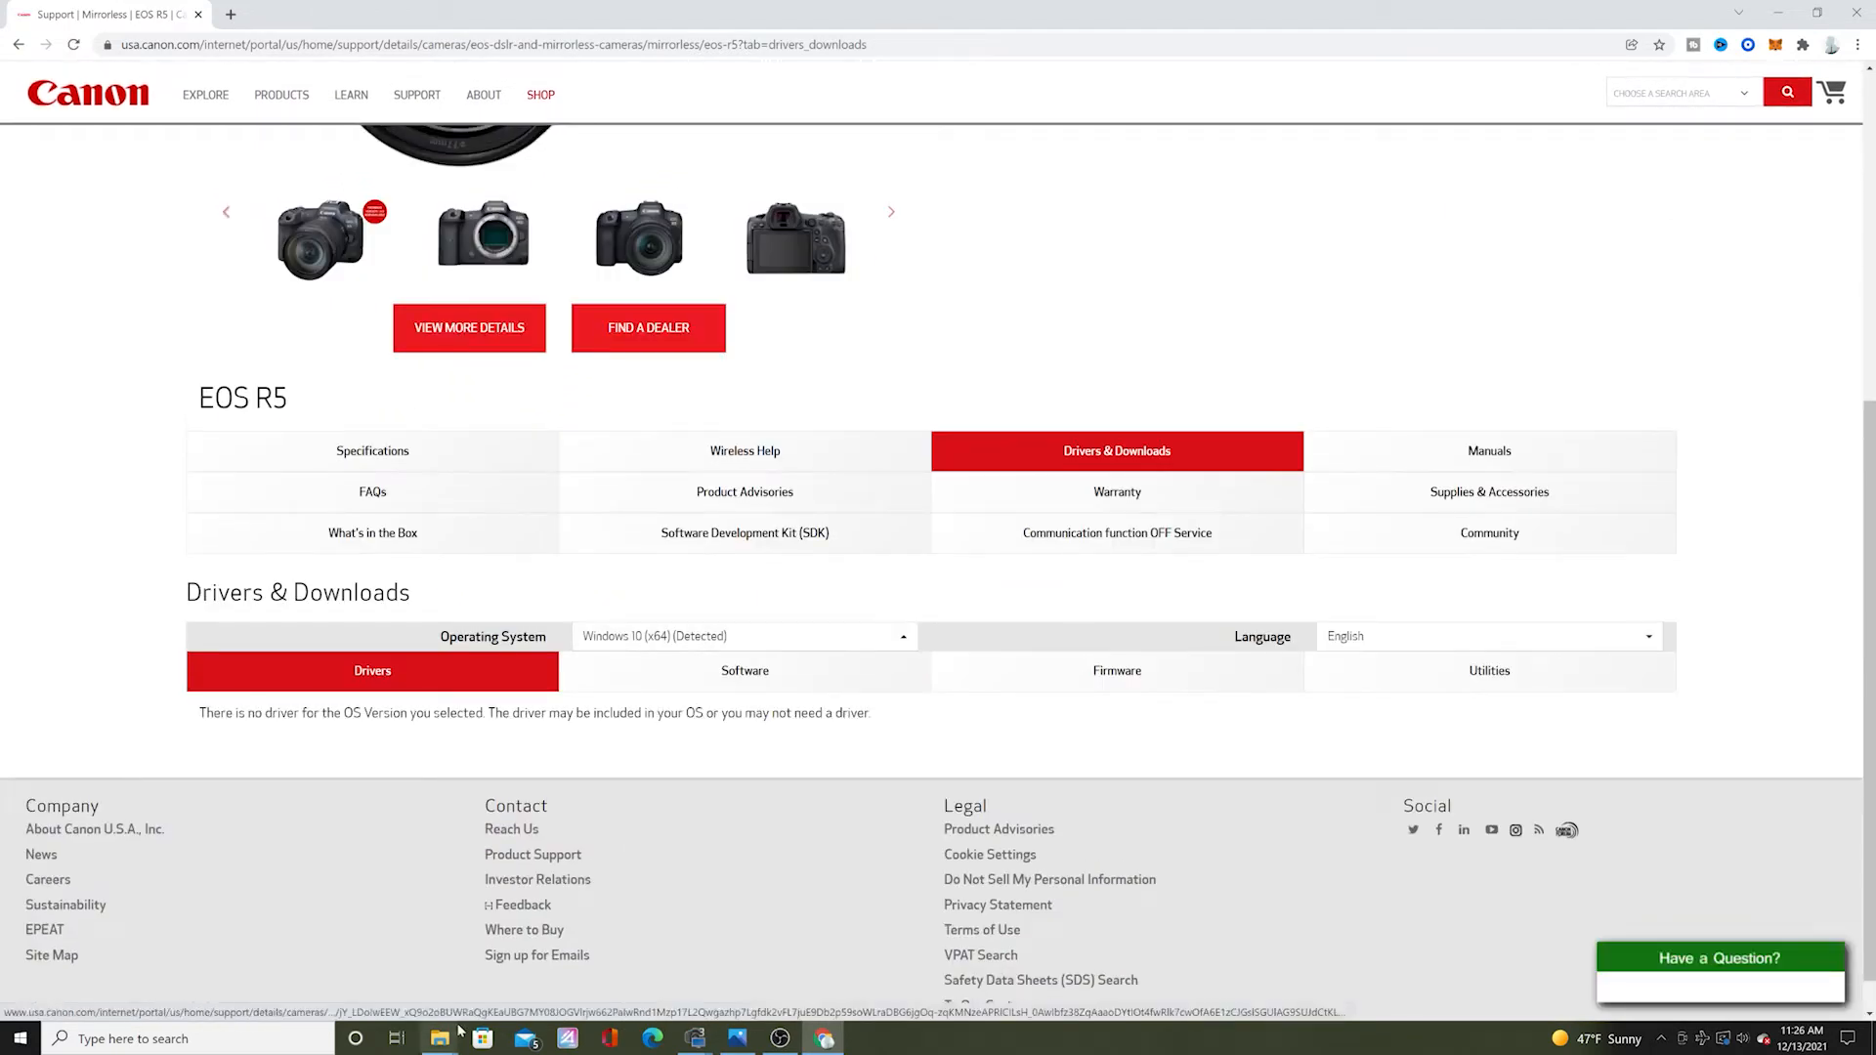
left_click(1116, 670)
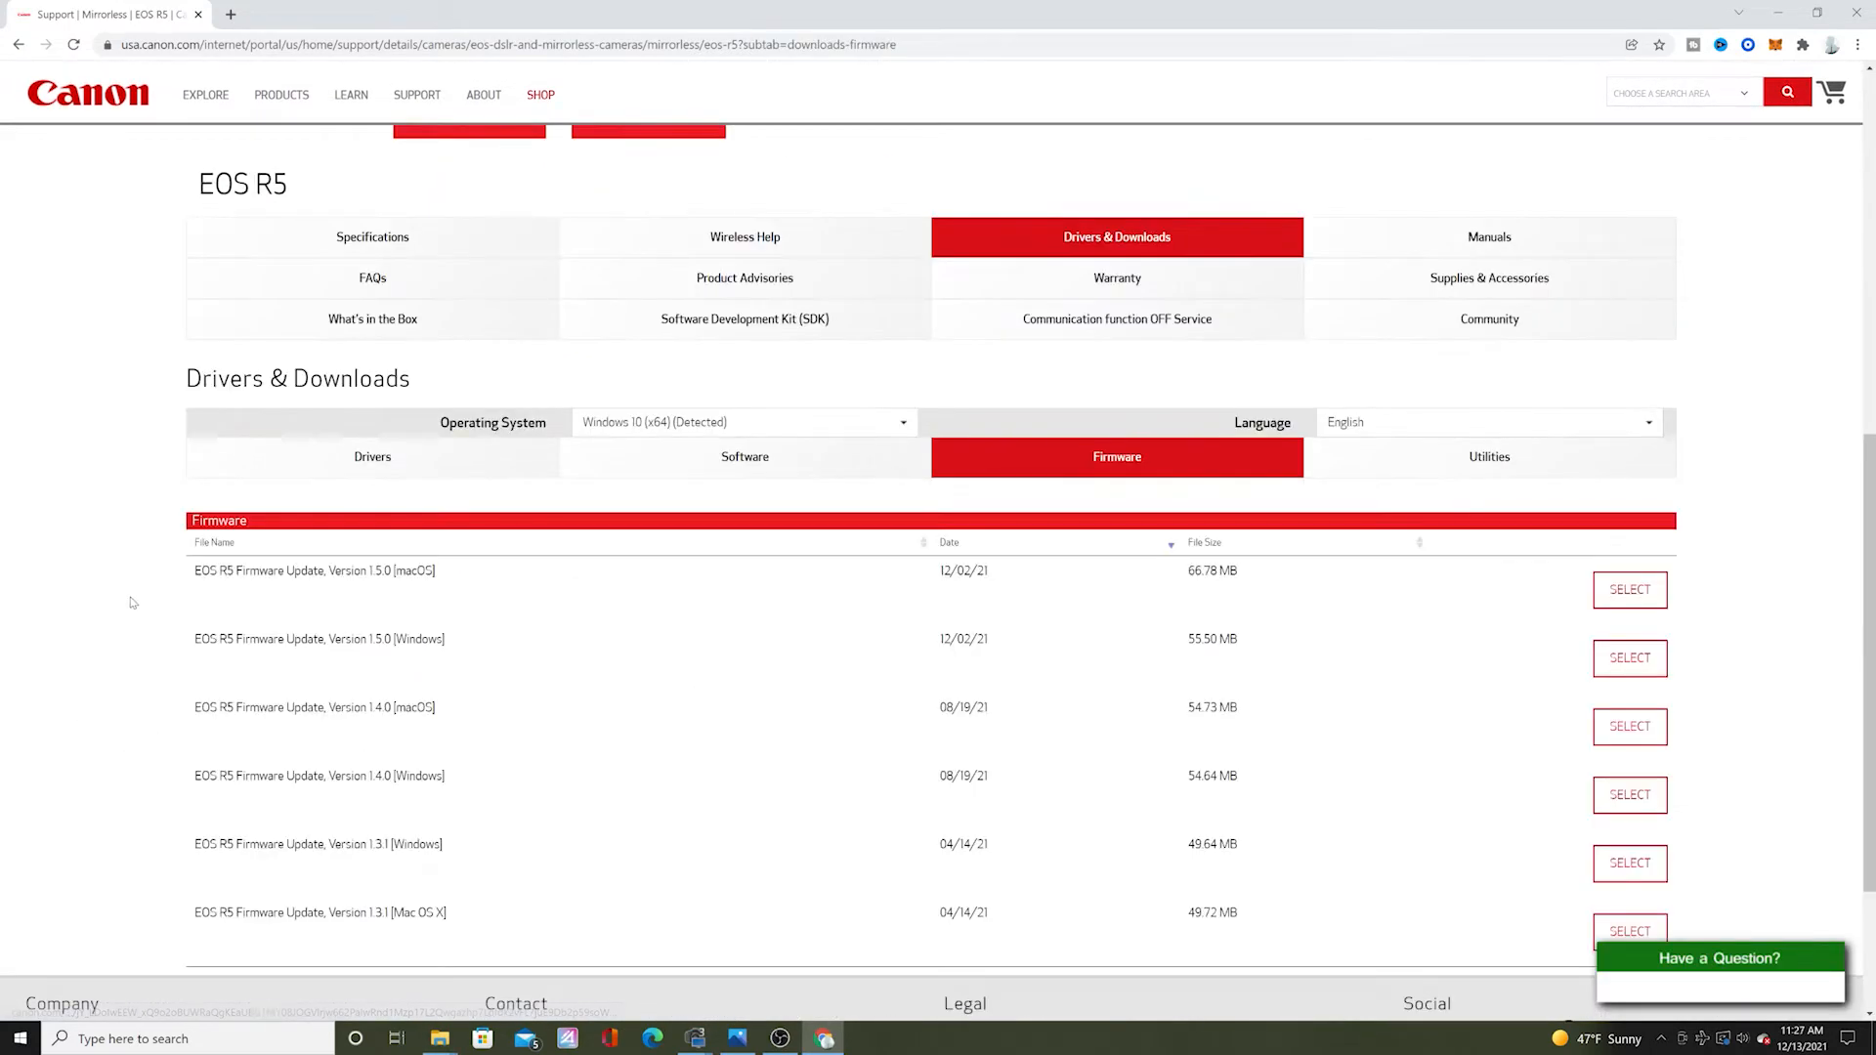
mouse_move(430, 655)
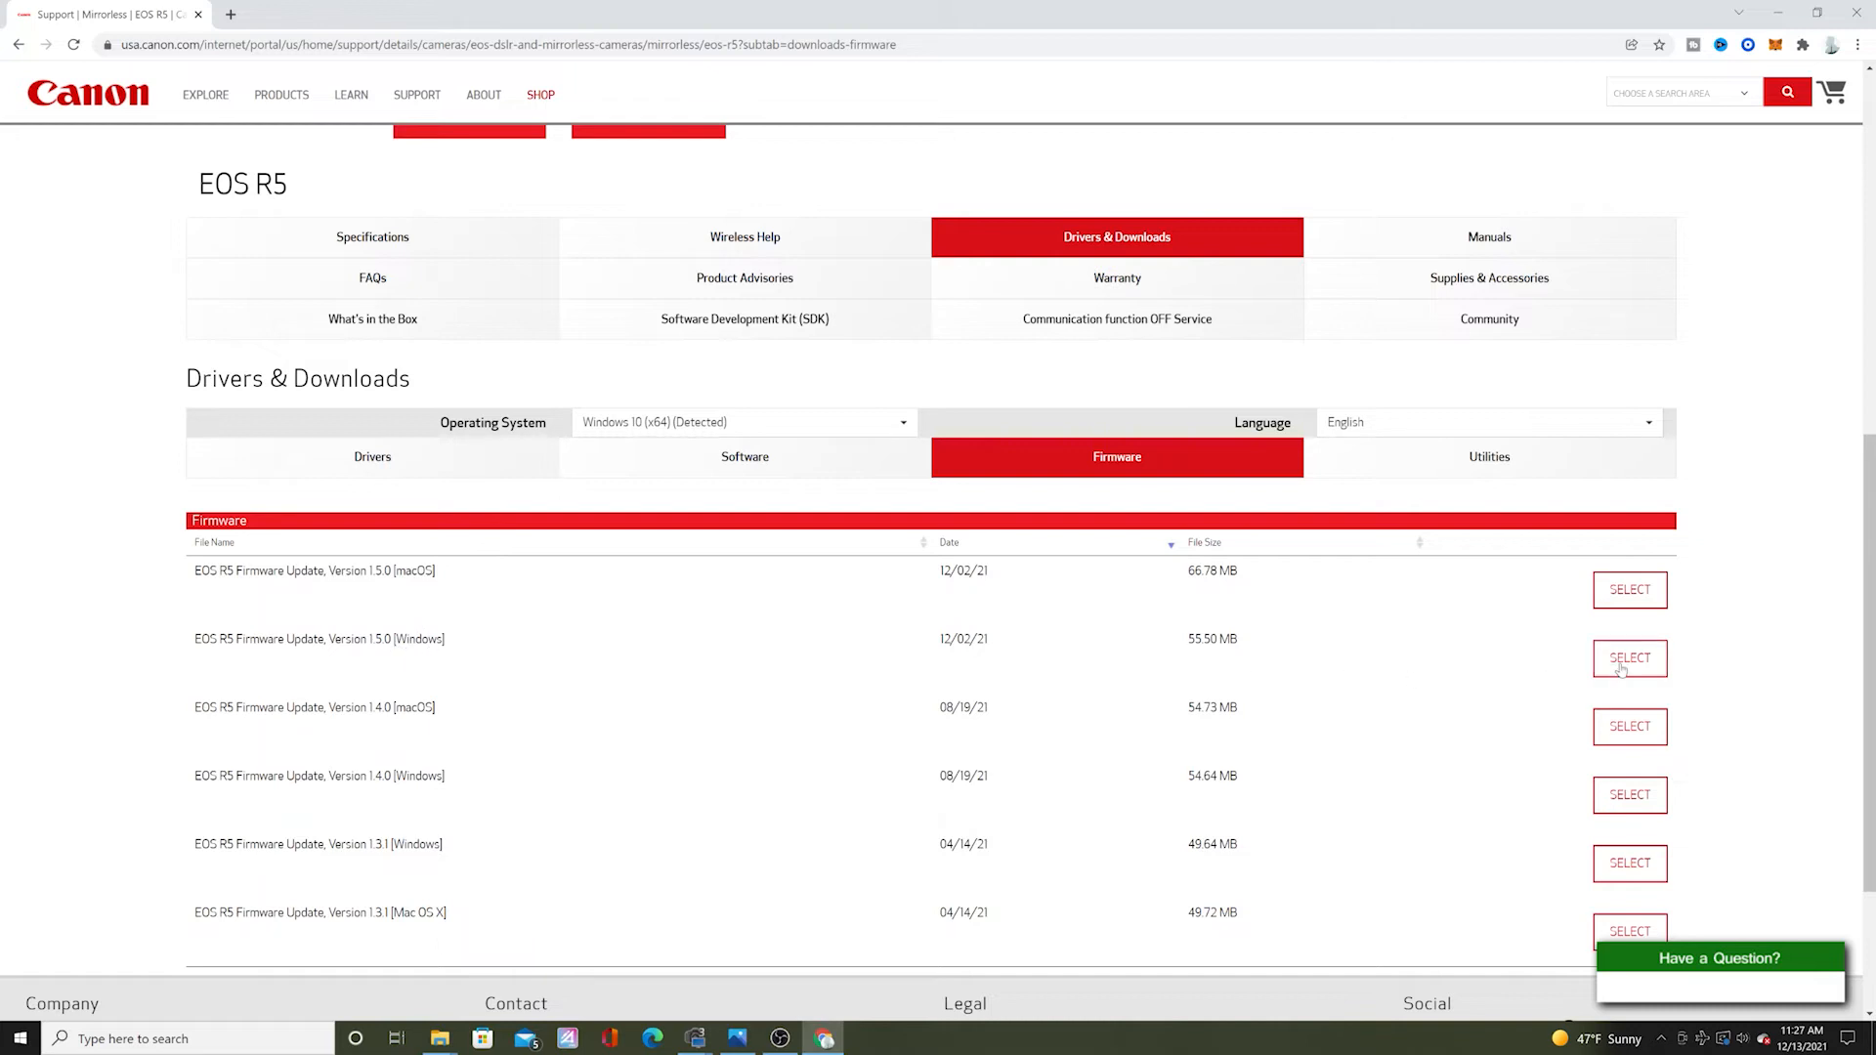
left_click(1628, 659)
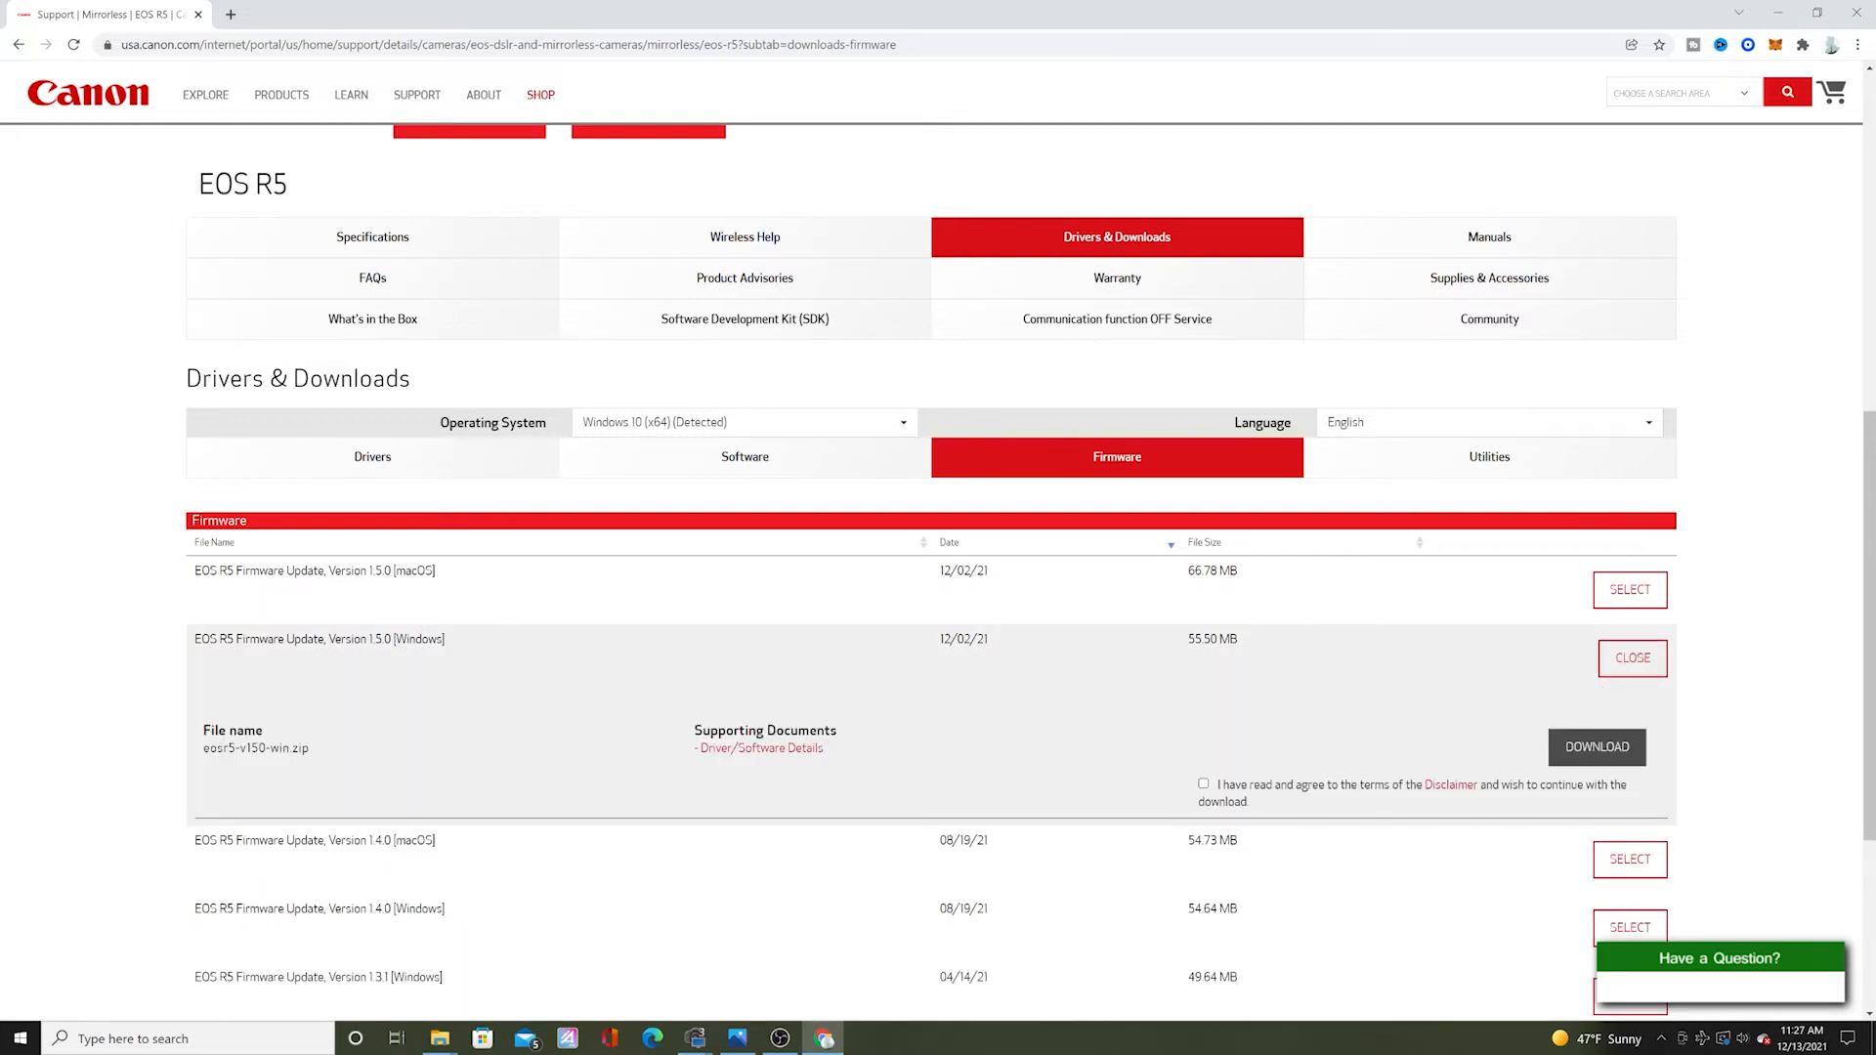
left_click(1204, 784)
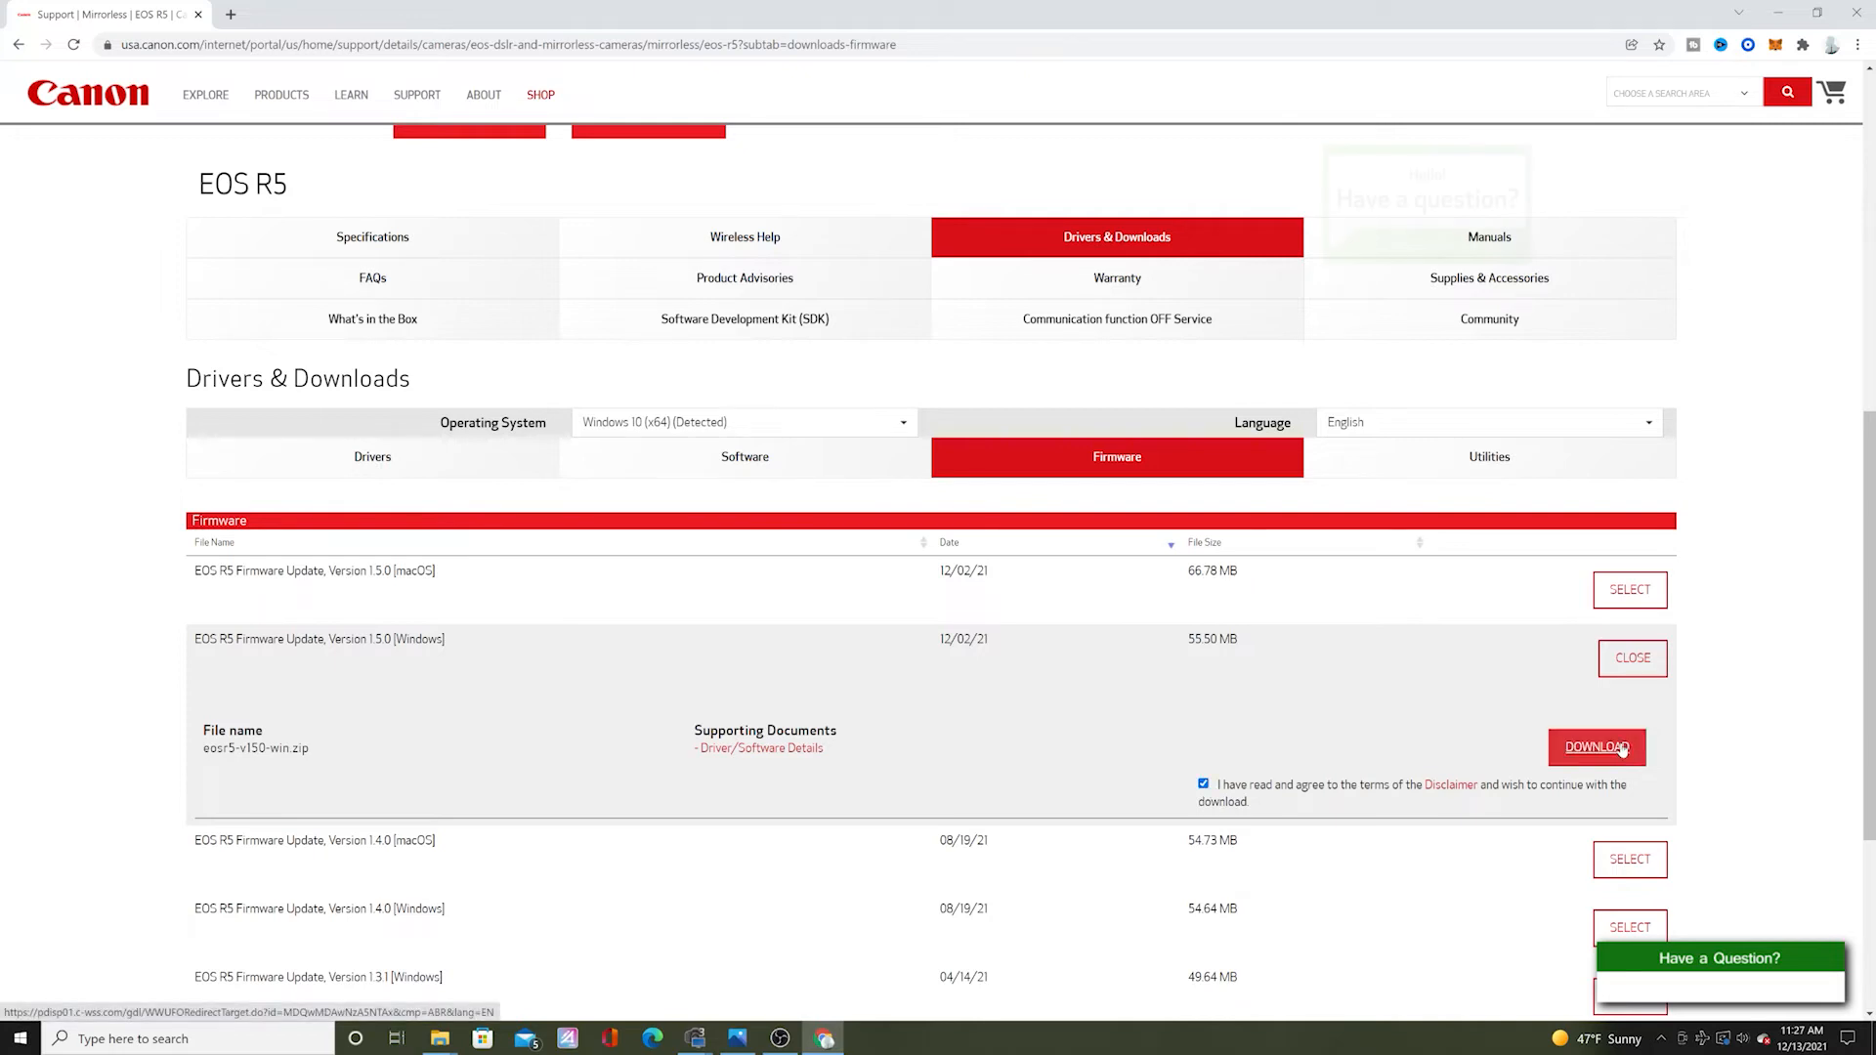
left_click(1597, 746)
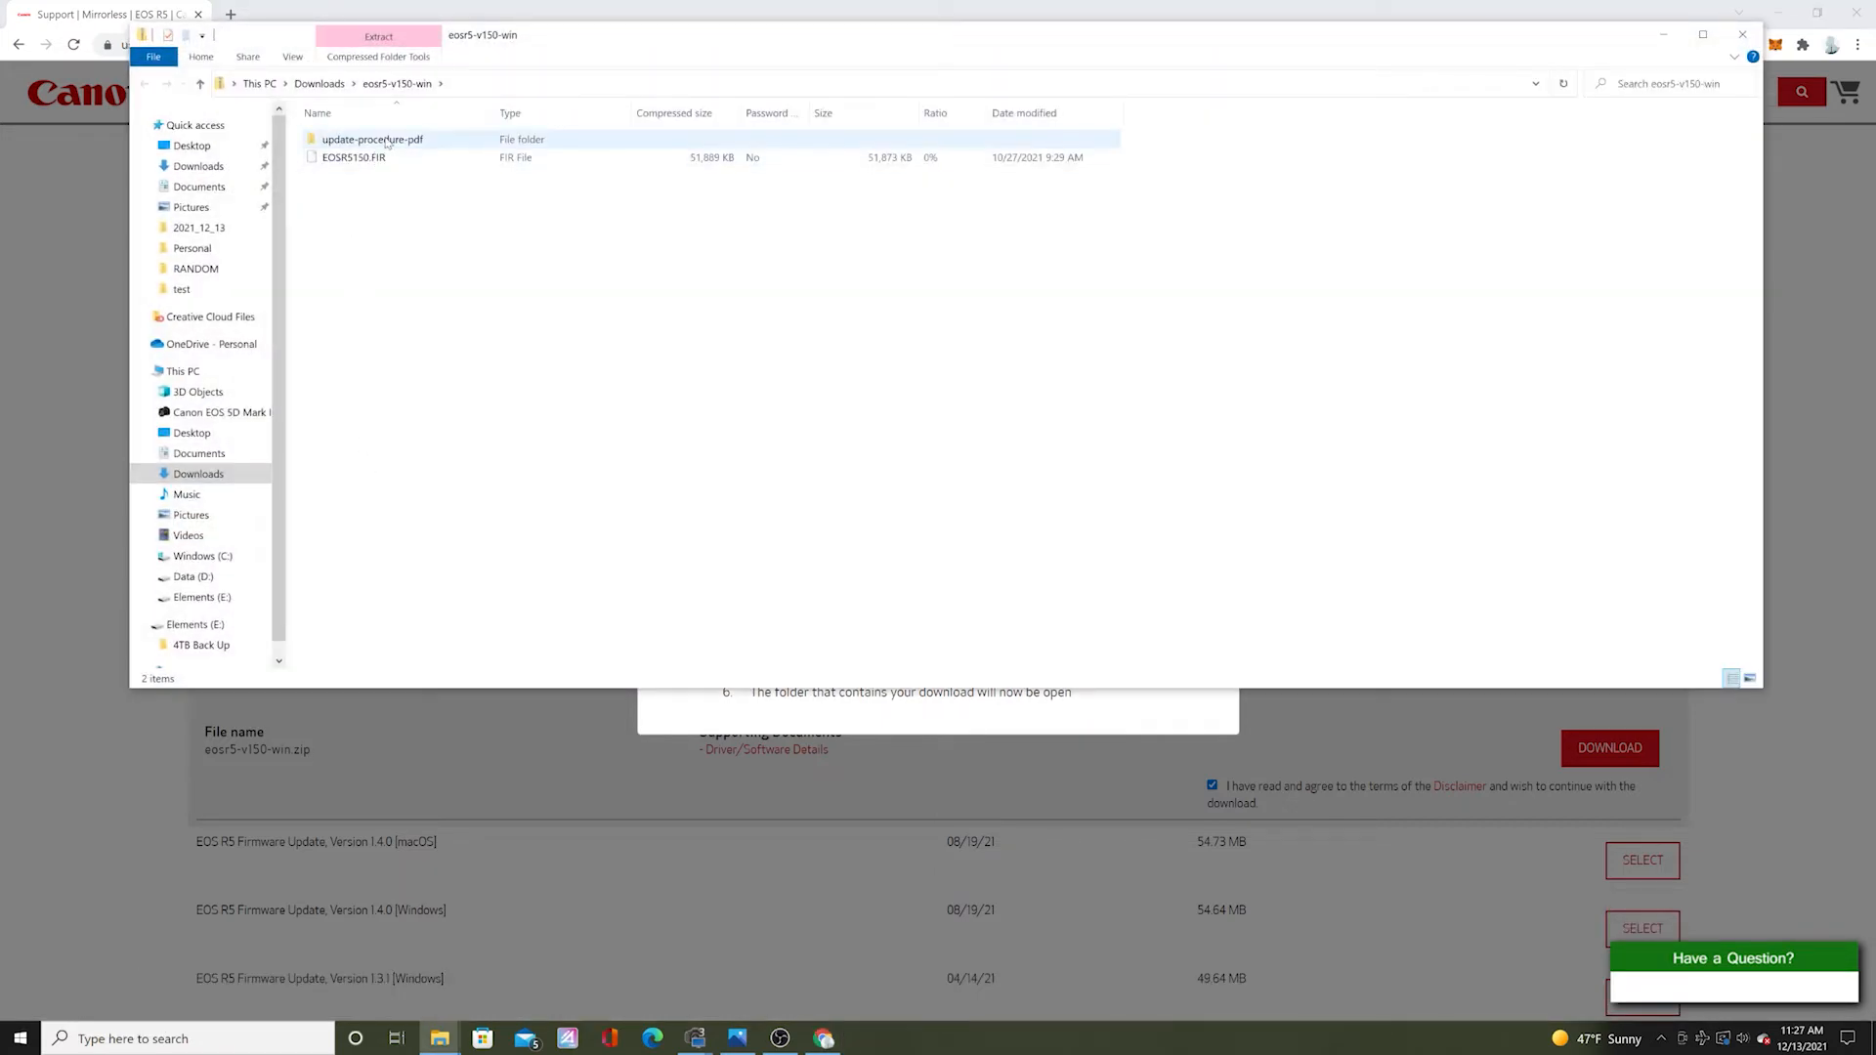
Select the EOSR5150.FIR file inside the eosr5-v150-win archive
left_click(354, 156)
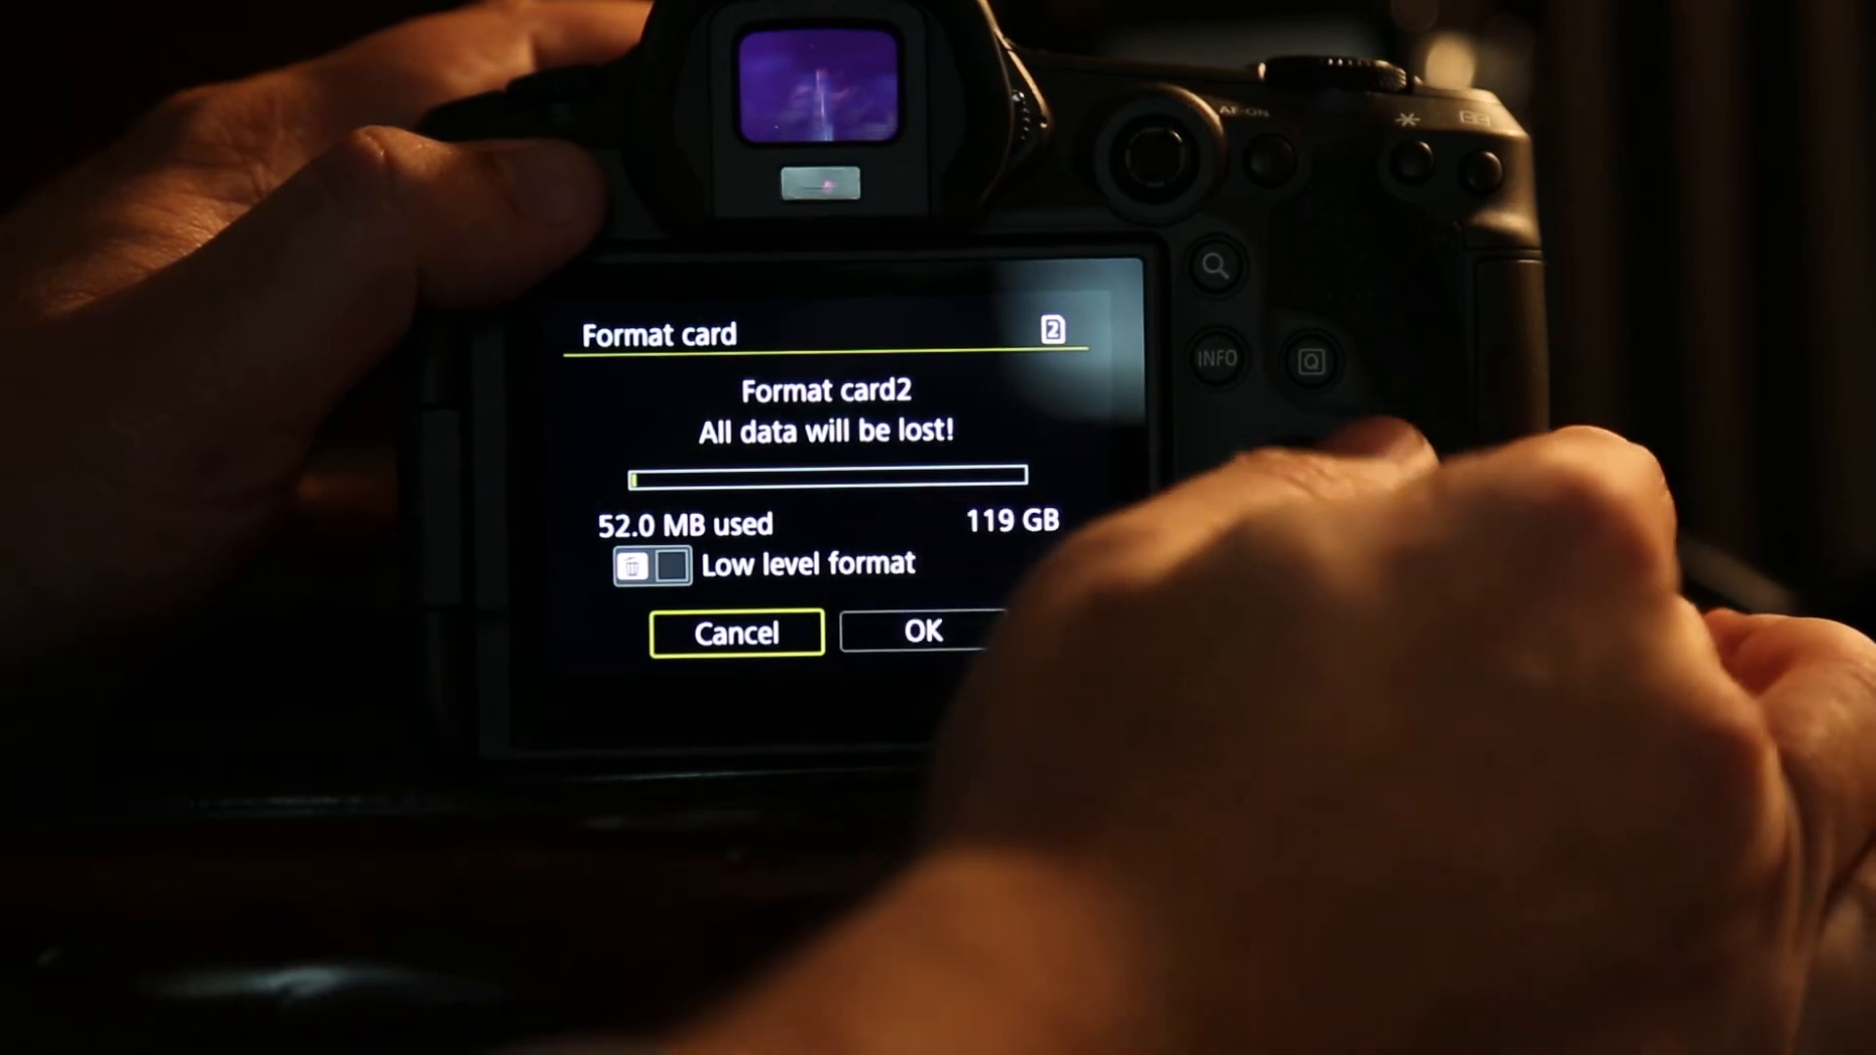
left_click(921, 631)
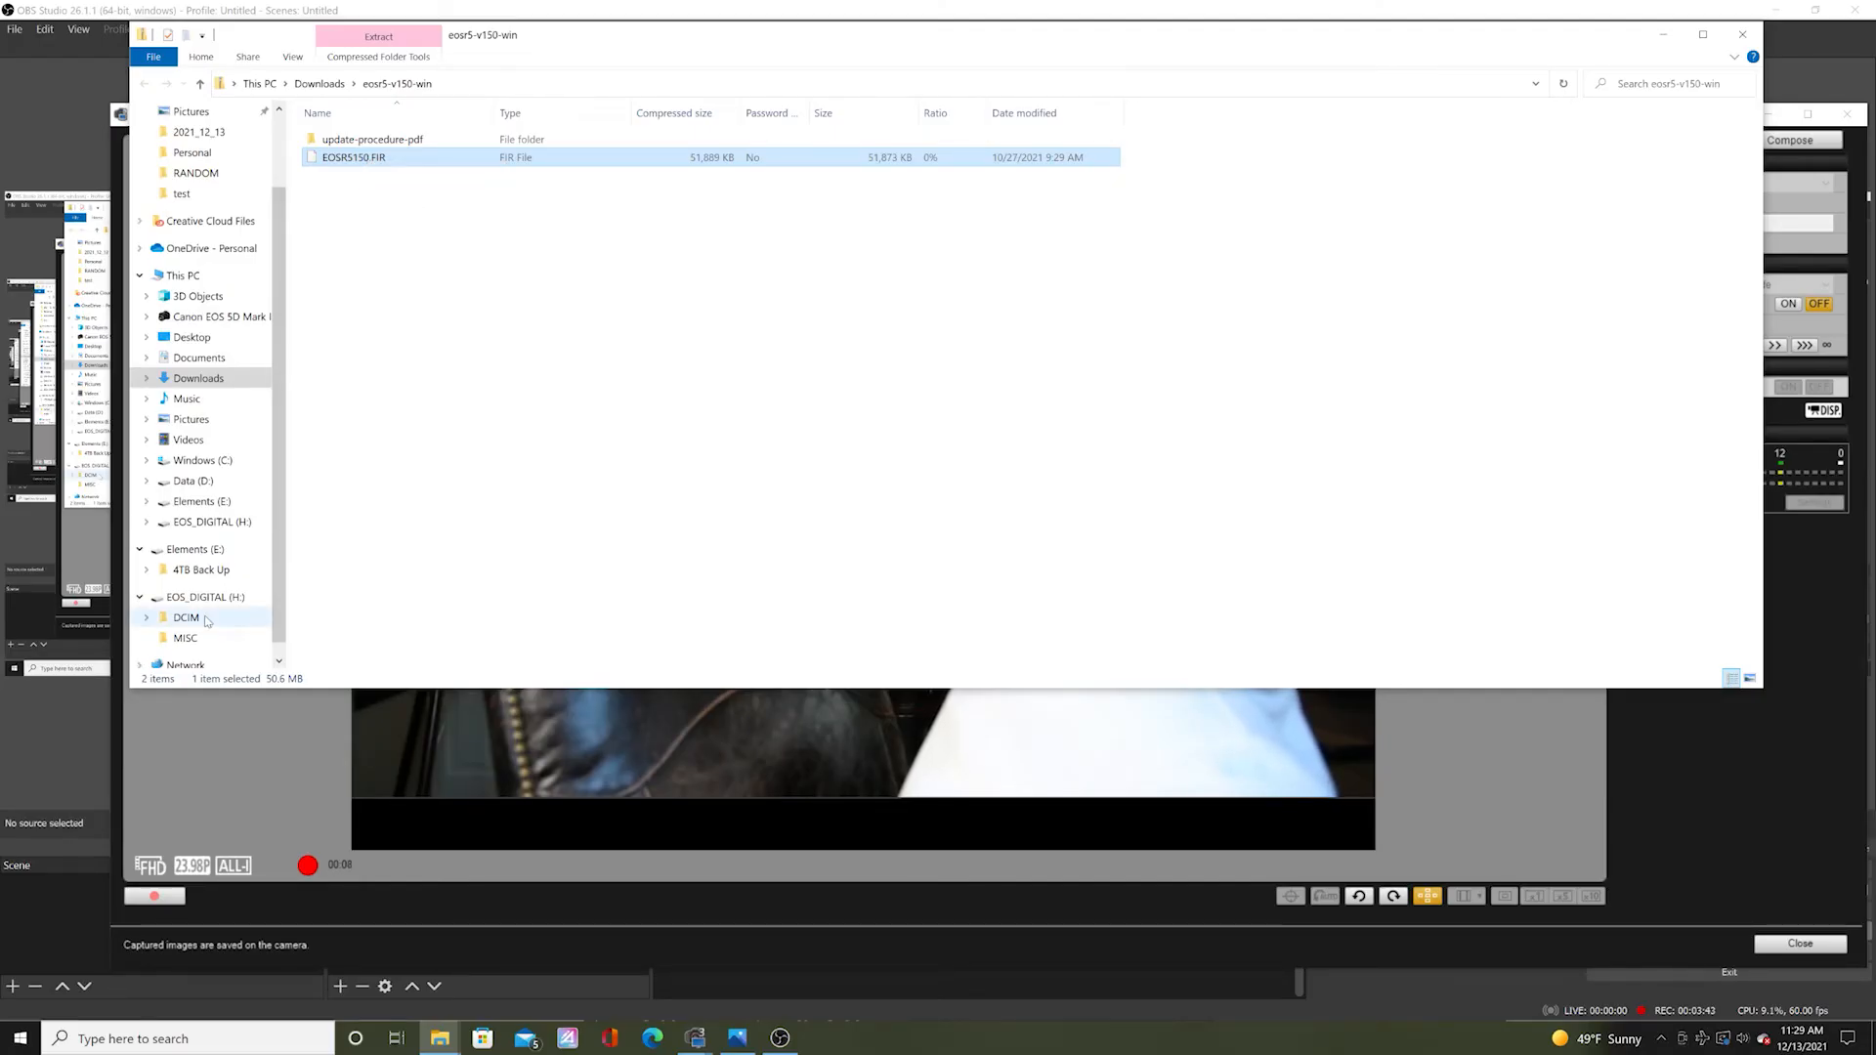
Paste EOSR5150.FIR into the top level of the EOS_DIGITAL (H:) card
left_click(204, 598)
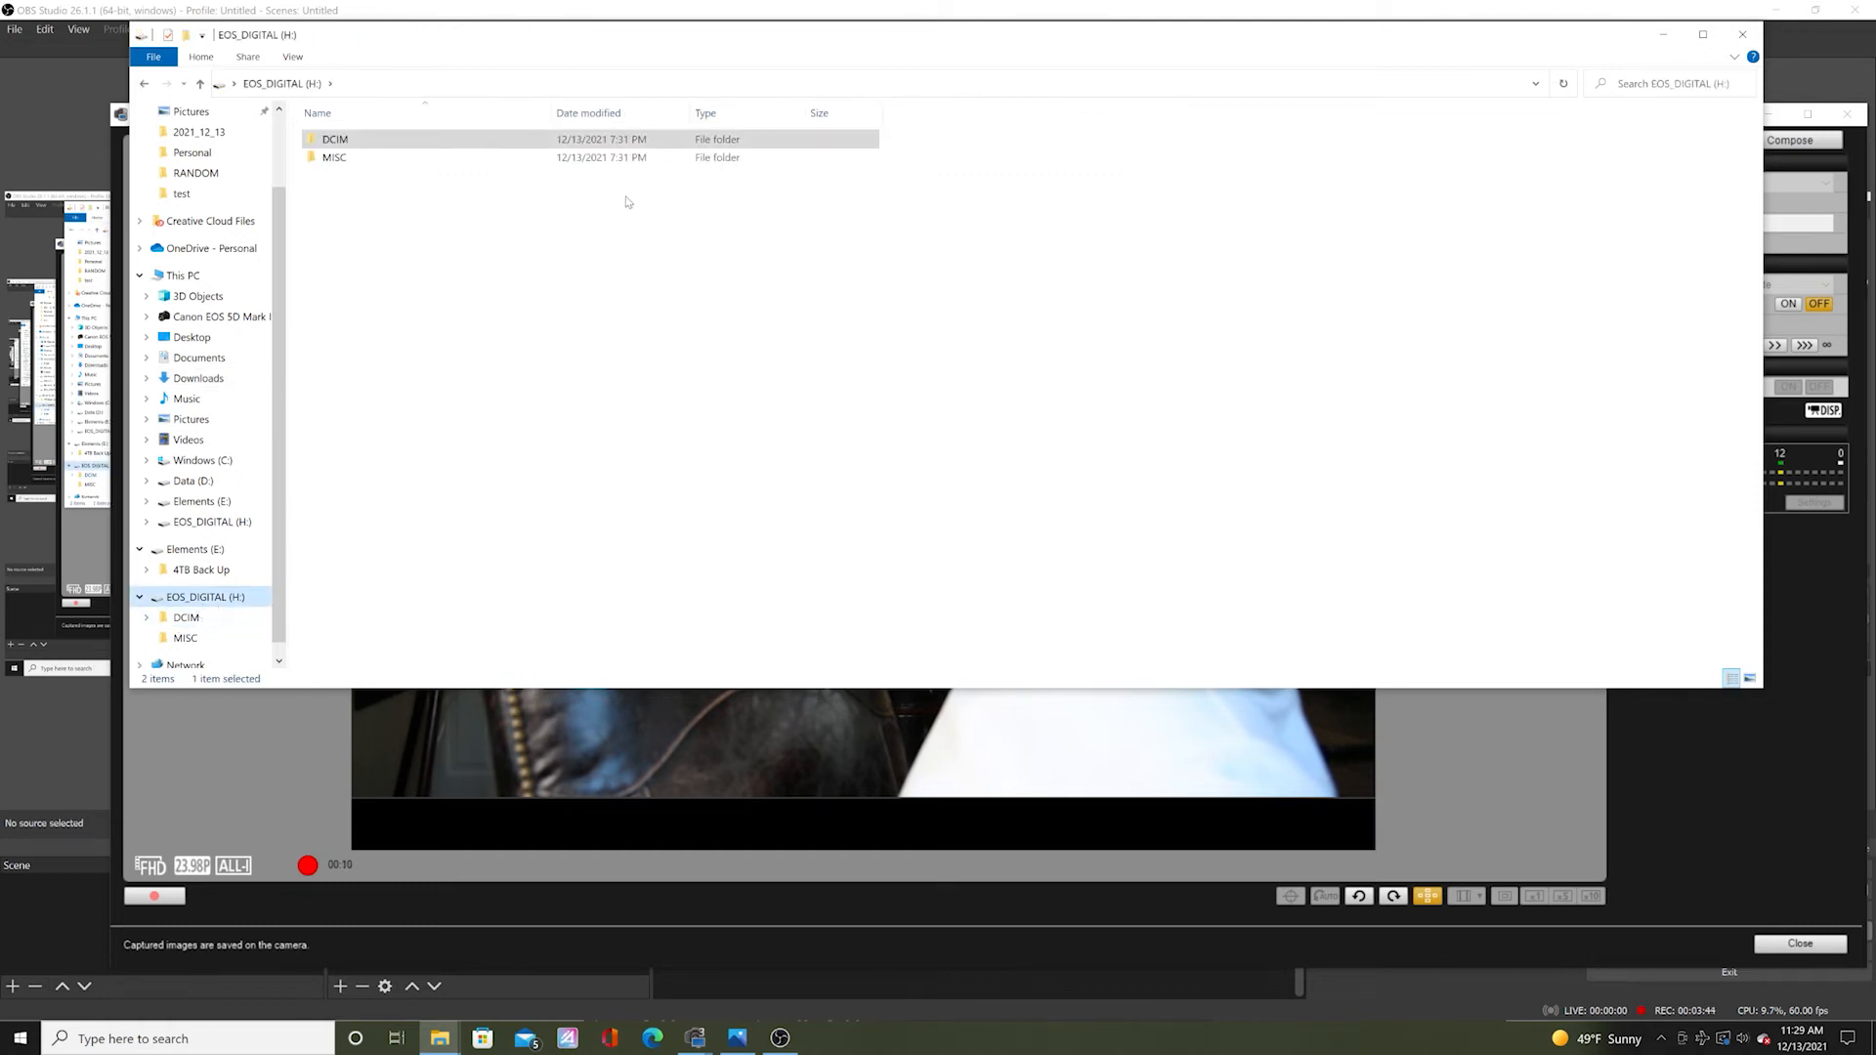
right_click(625, 202)
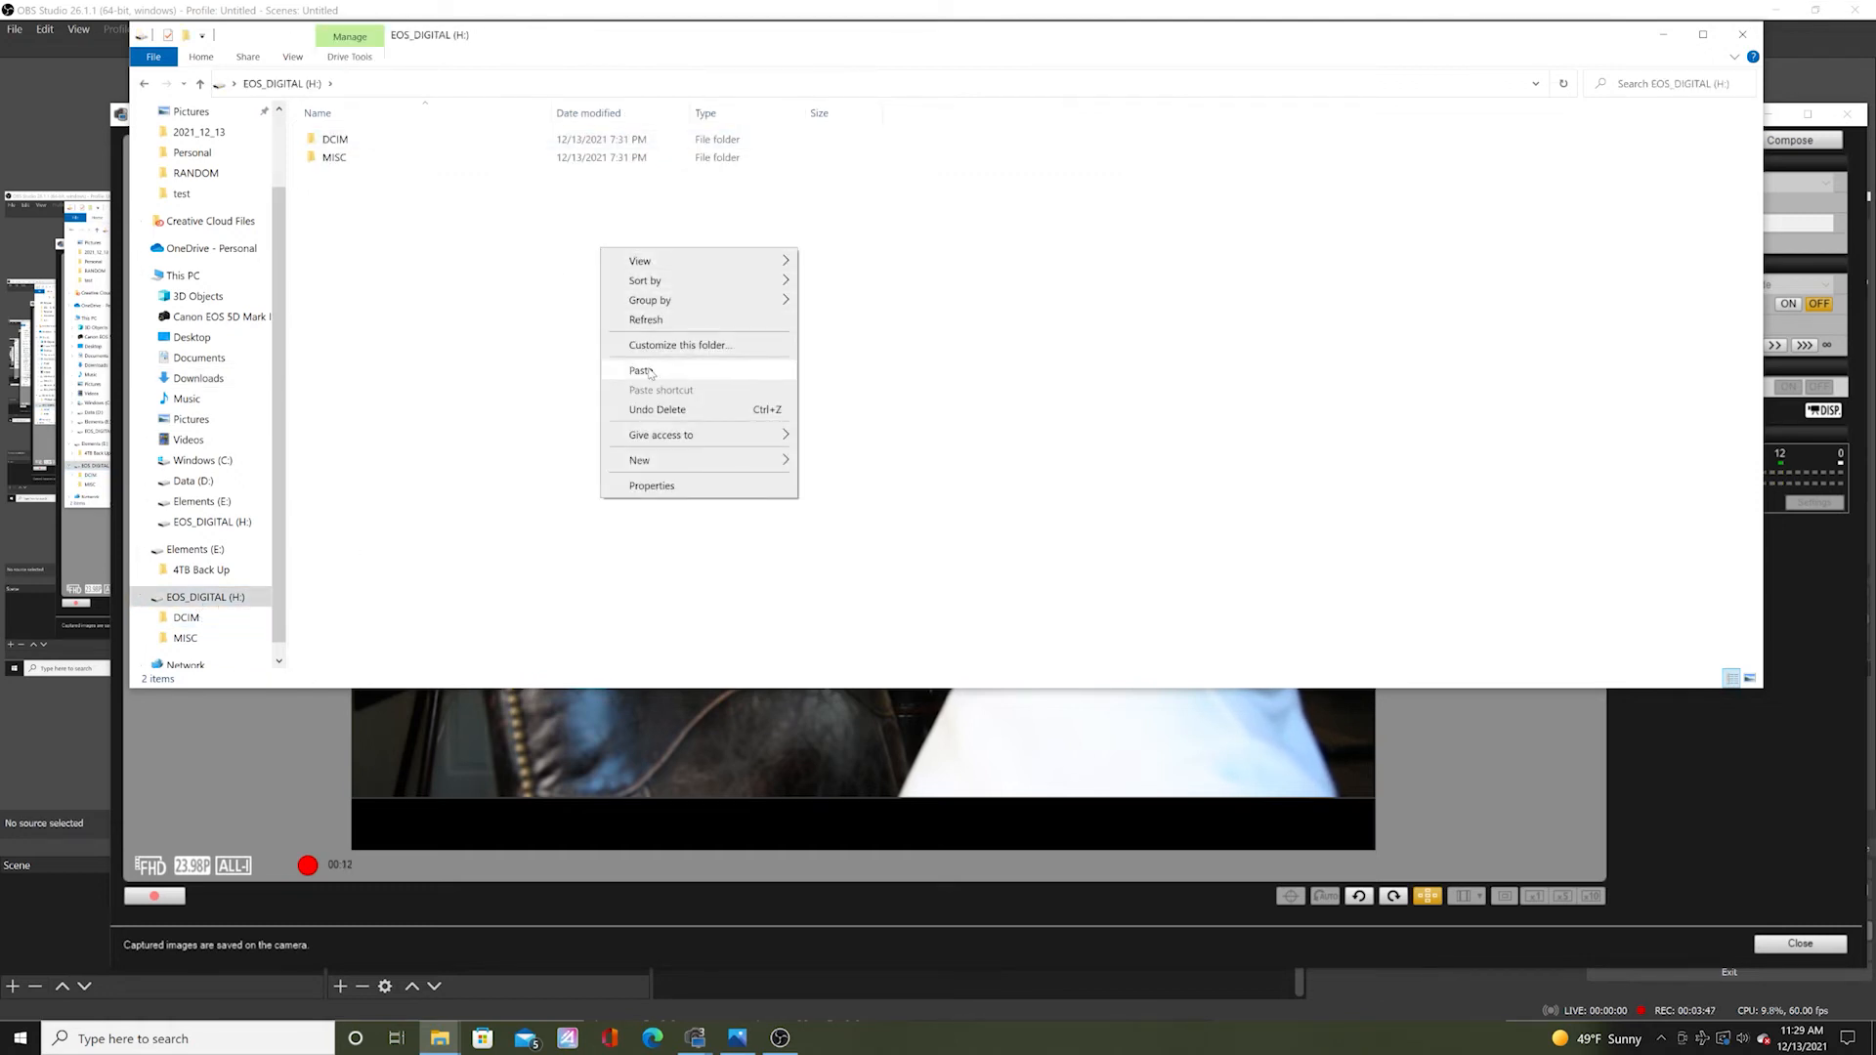
left_click(649, 375)
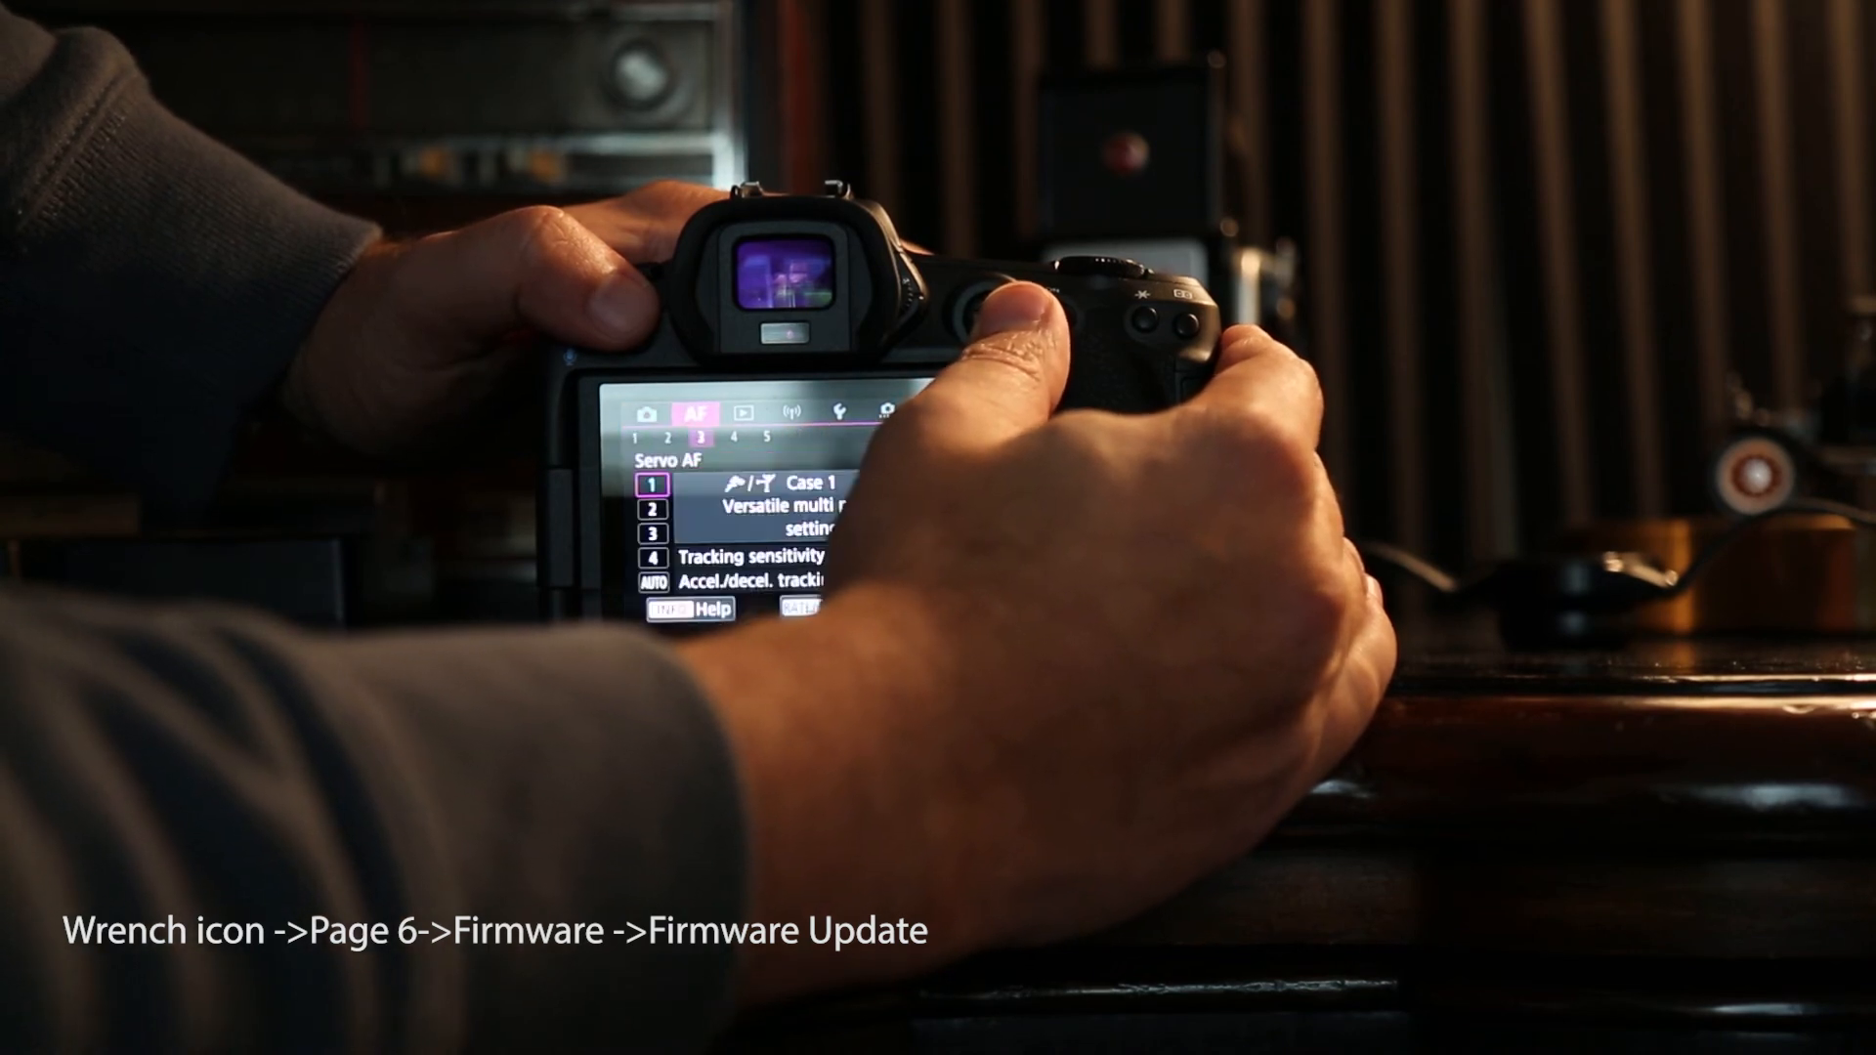
left_click(786, 412)
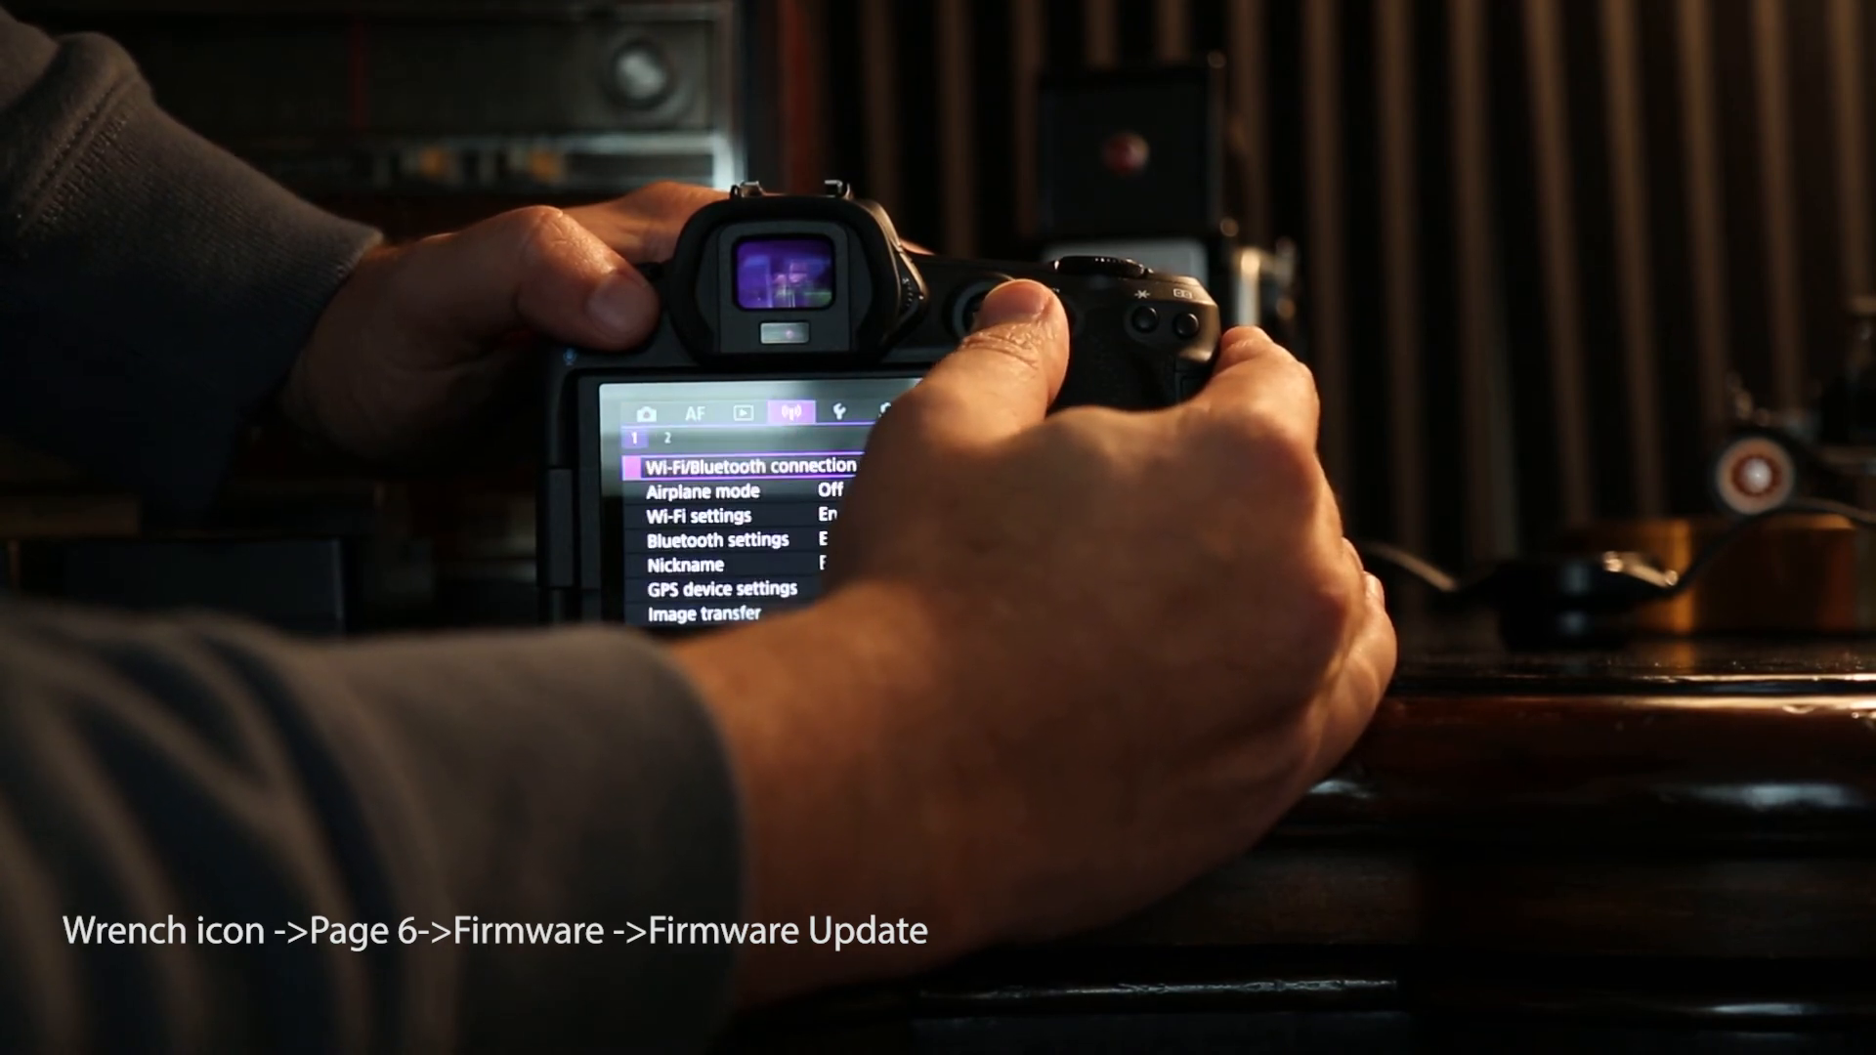